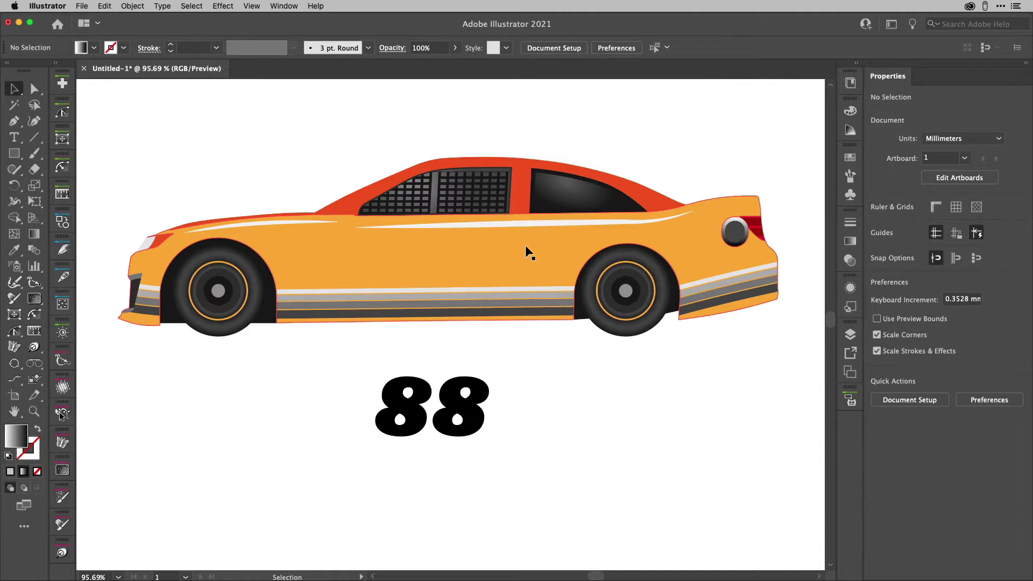
- Blend the car's body highlight stripes into the body colour with Color Burn so they turn yellow
{"action": "left_click", "coordinate": [472, 256]}
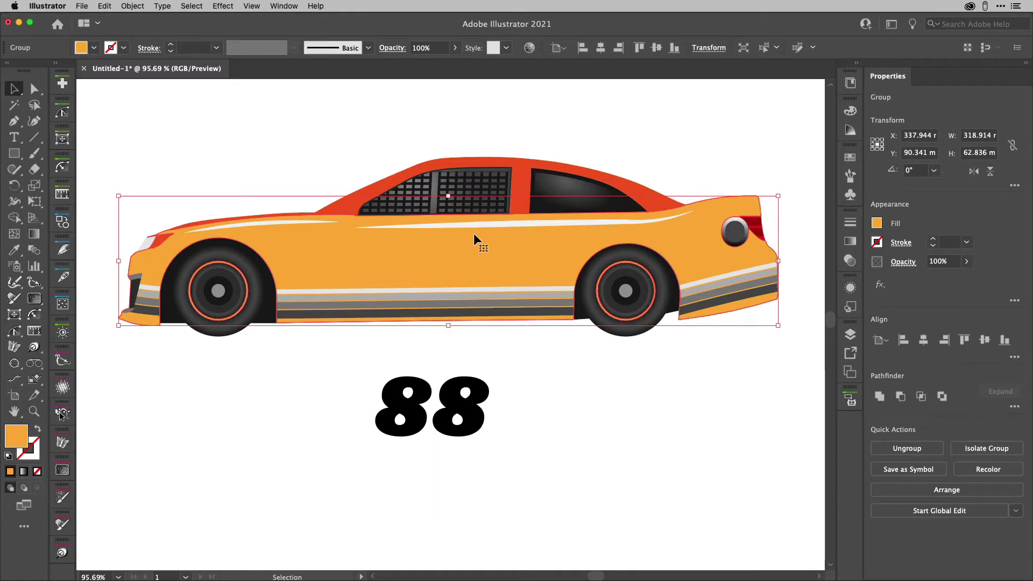
{"action": "left_click", "coordinate": [13, 104]}
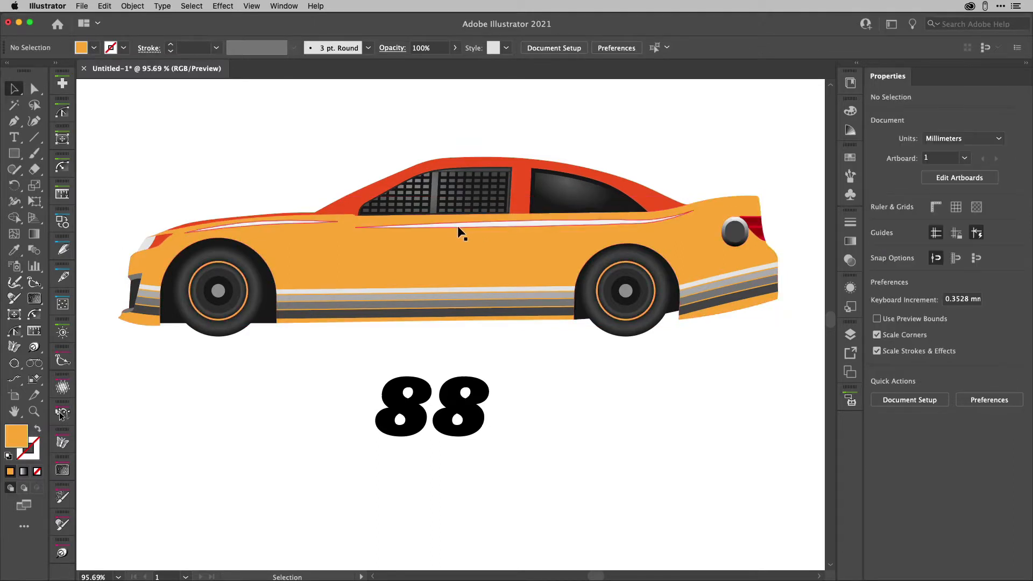
{"action": "left_click", "coordinate": [462, 232]}
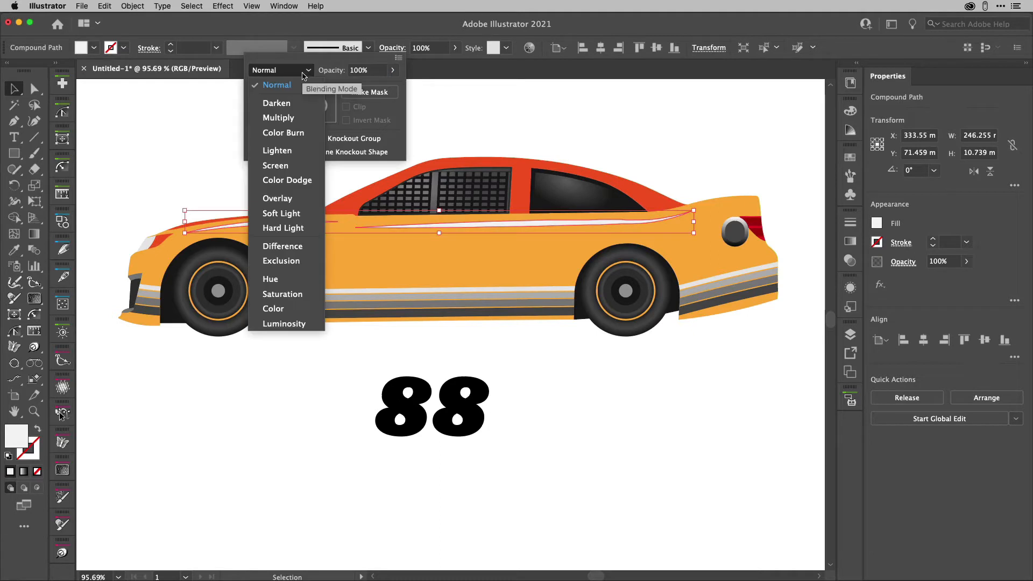
{"action": "left_click", "coordinate": [277, 198]}
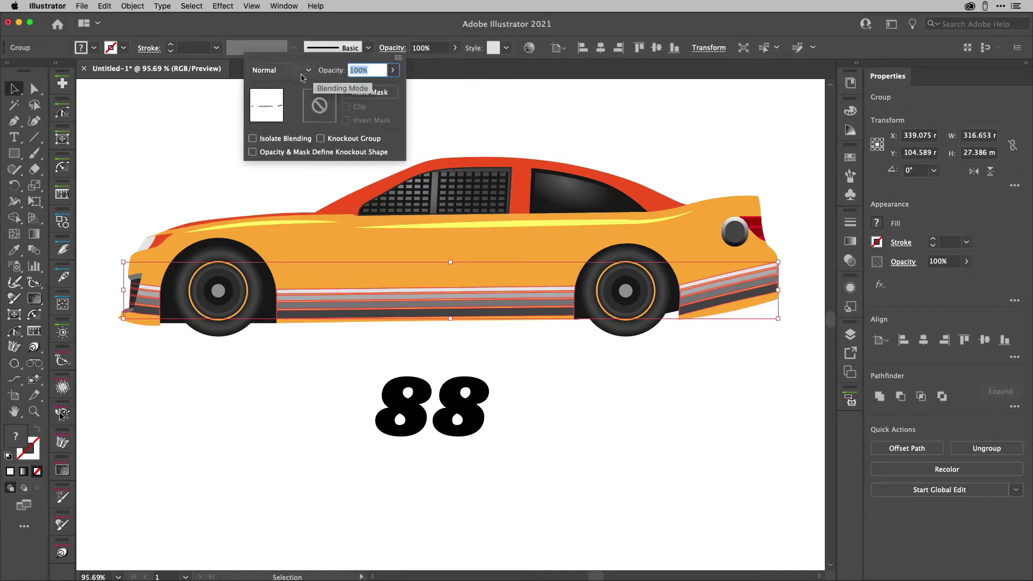
- Blend the lower side stripes the same way into orange and red tones, then deselect
{"action": "left_click", "coordinate": [280, 70]}
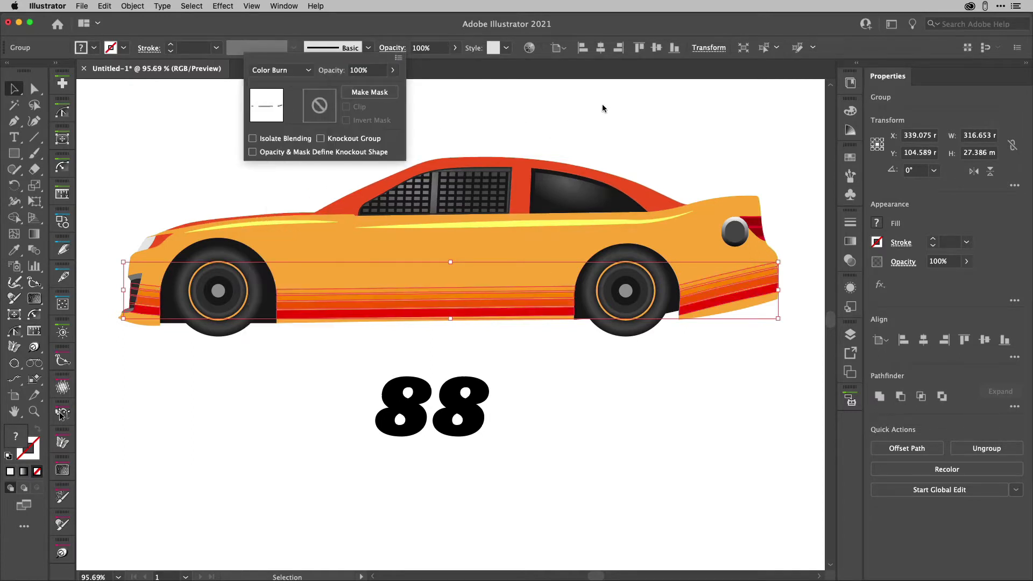
{"action": "left_click", "coordinate": [603, 109]}
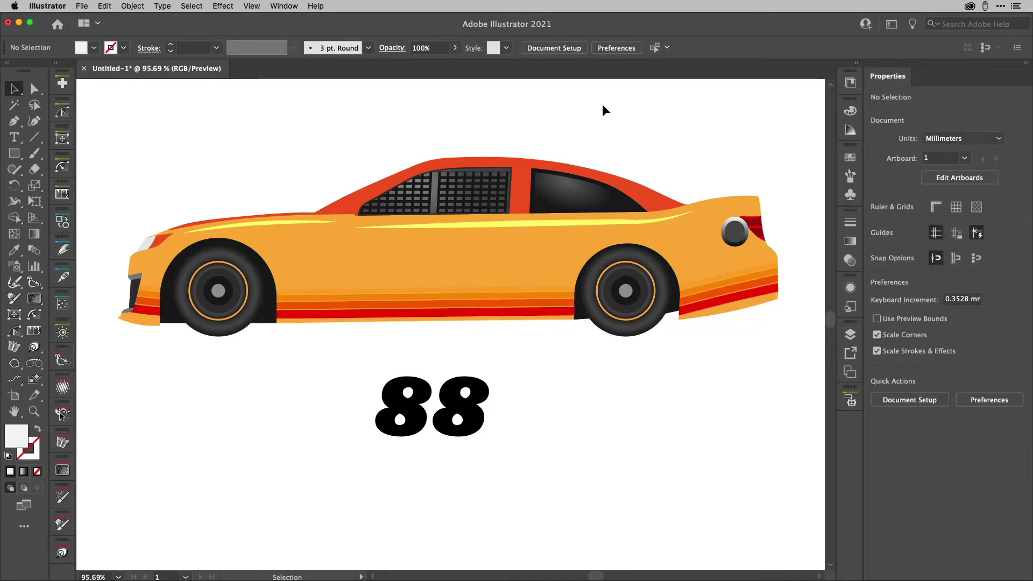
- Select the two 8 number symbols and bring up the Symbols library of numerals beside the car
{"action": "left_click", "coordinate": [402, 407]}
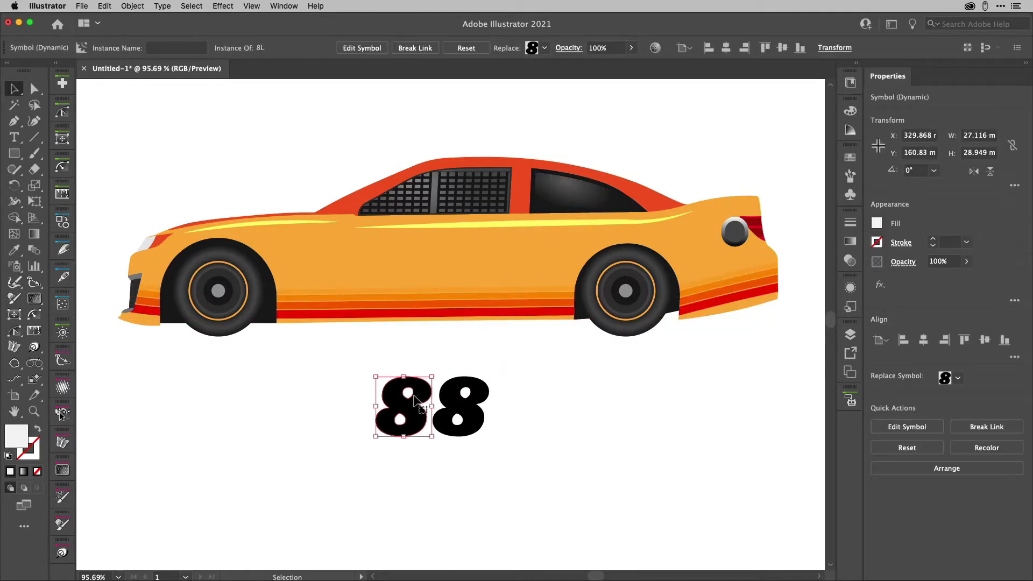
{"action": "left_click", "coordinate": [462, 405]}
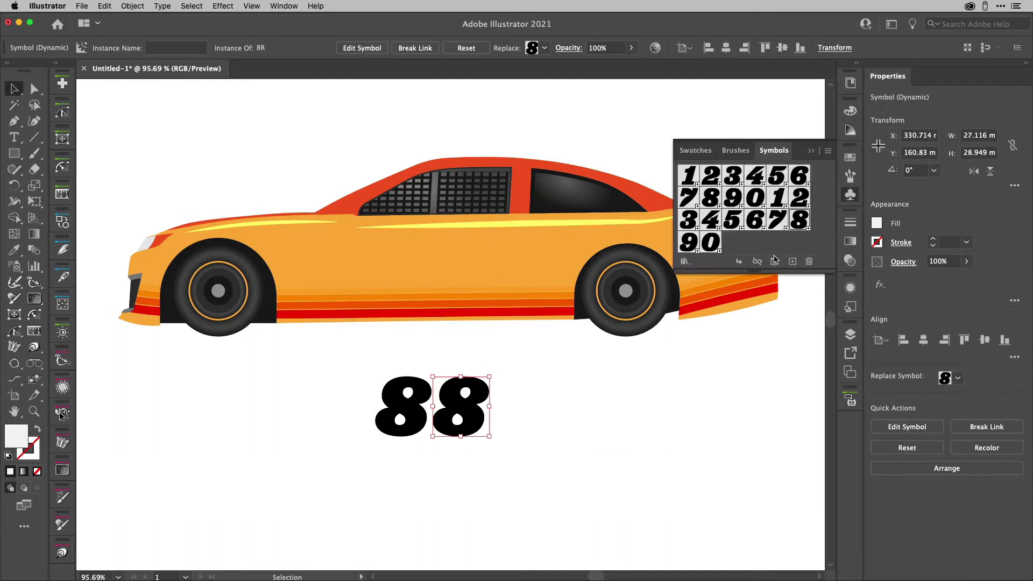
{"action": "mouse_move", "coordinate": [710, 198]}
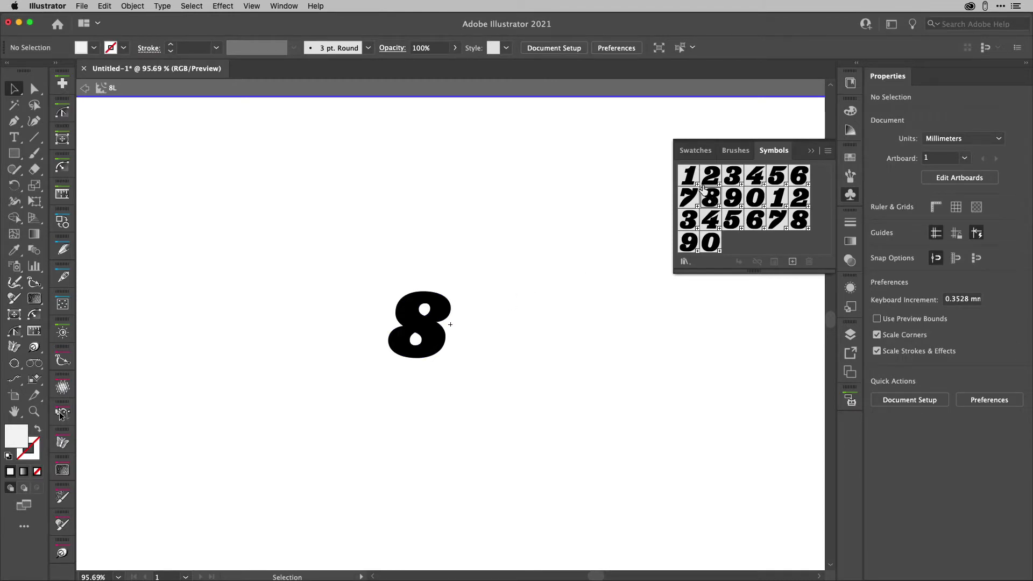
{"action": "mouse_move", "coordinate": [450, 331]}
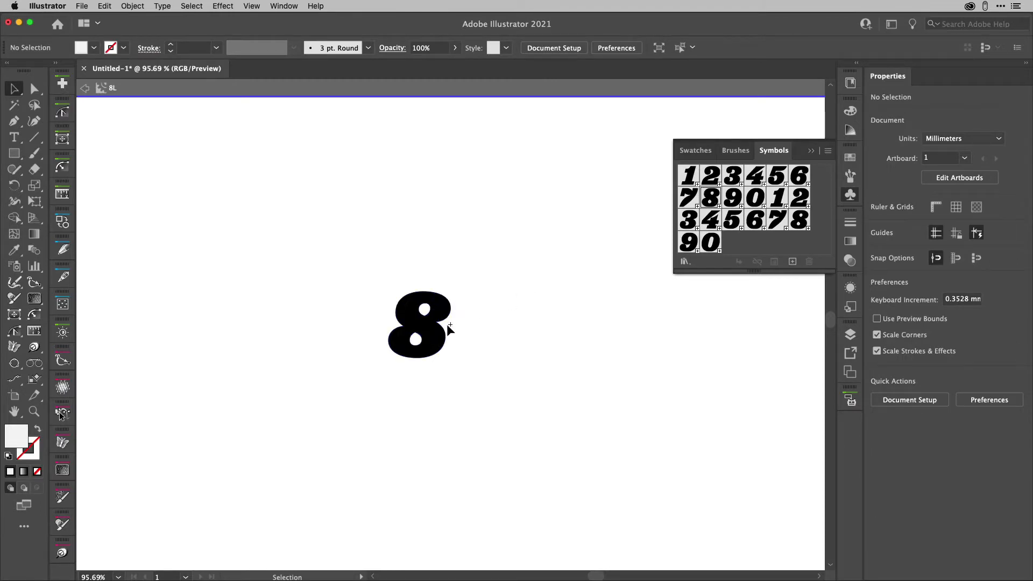
{"action": "mouse_move", "coordinate": [532, 293]}
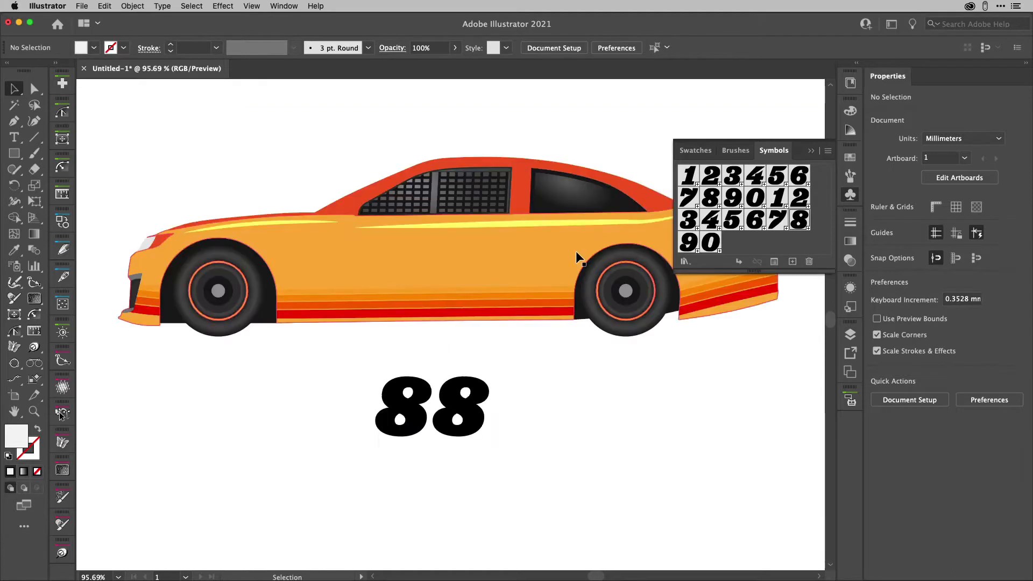
{"action": "left_click", "coordinate": [401, 406]}
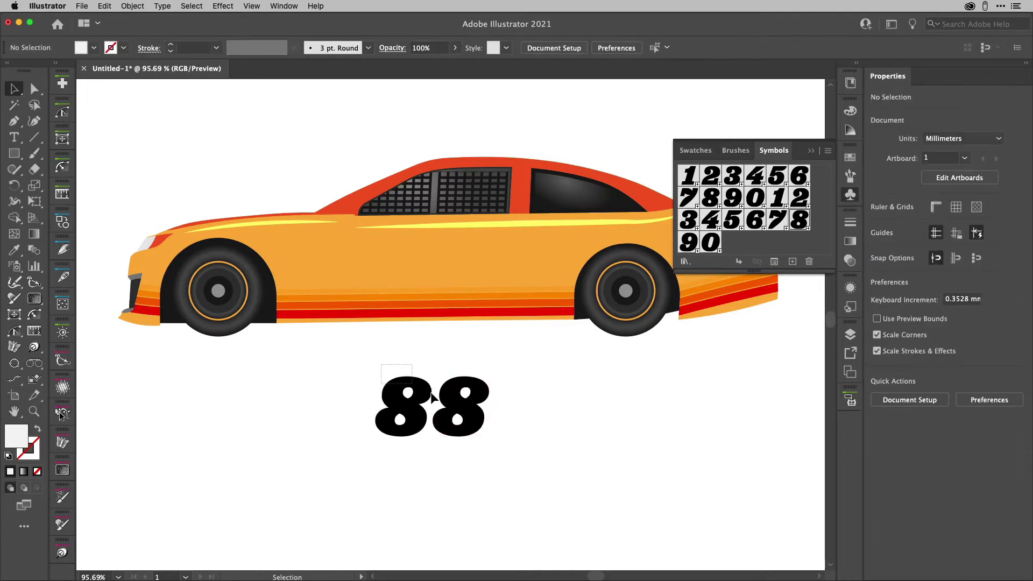
- Select the 88 group and add a new orange fill to it in the Appearance panel
{"action": "left_click", "coordinate": [431, 406]}
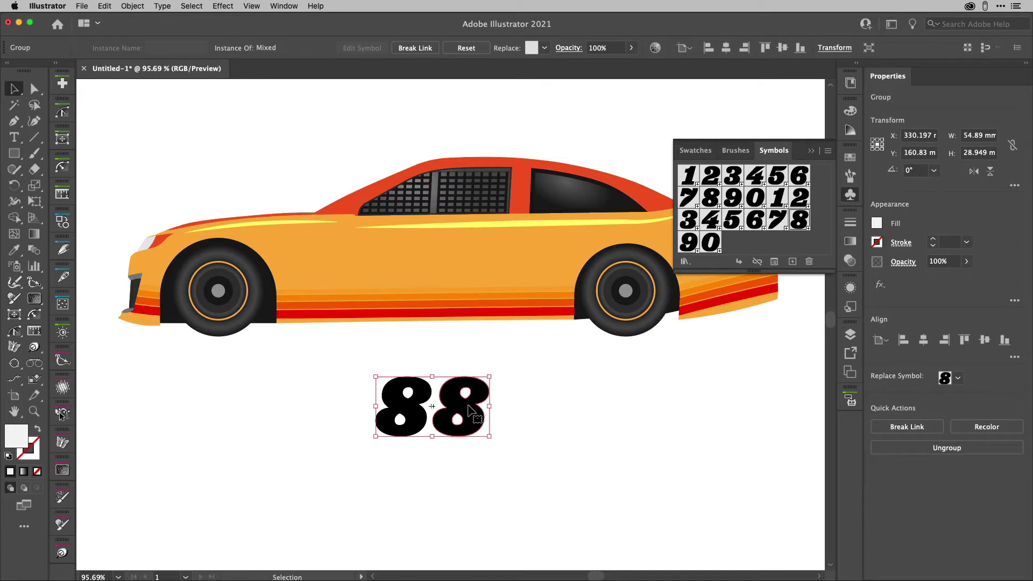
{"action": "left_click", "coordinate": [850, 286]}
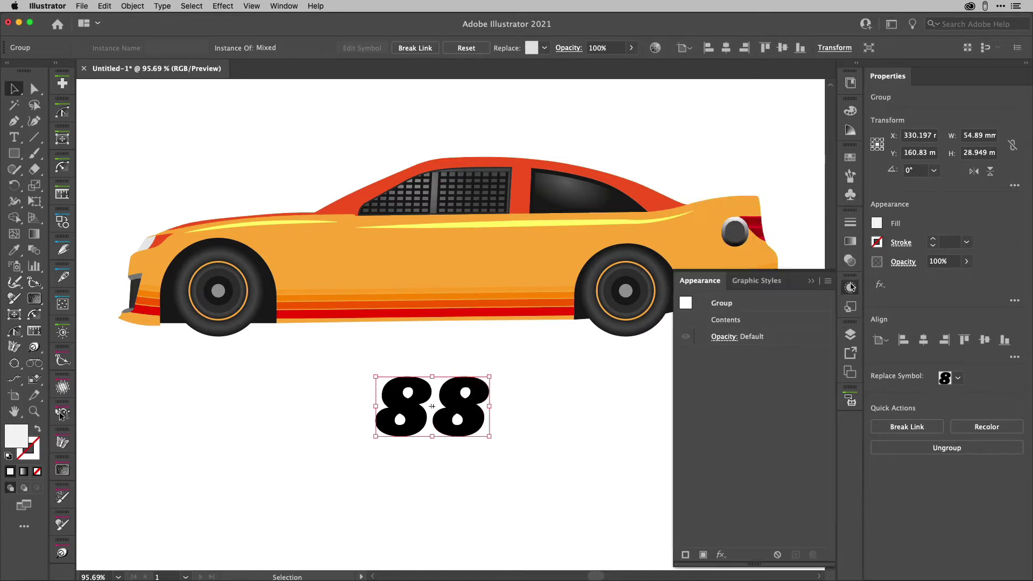
{"action": "mouse_move", "coordinate": [717, 527]}
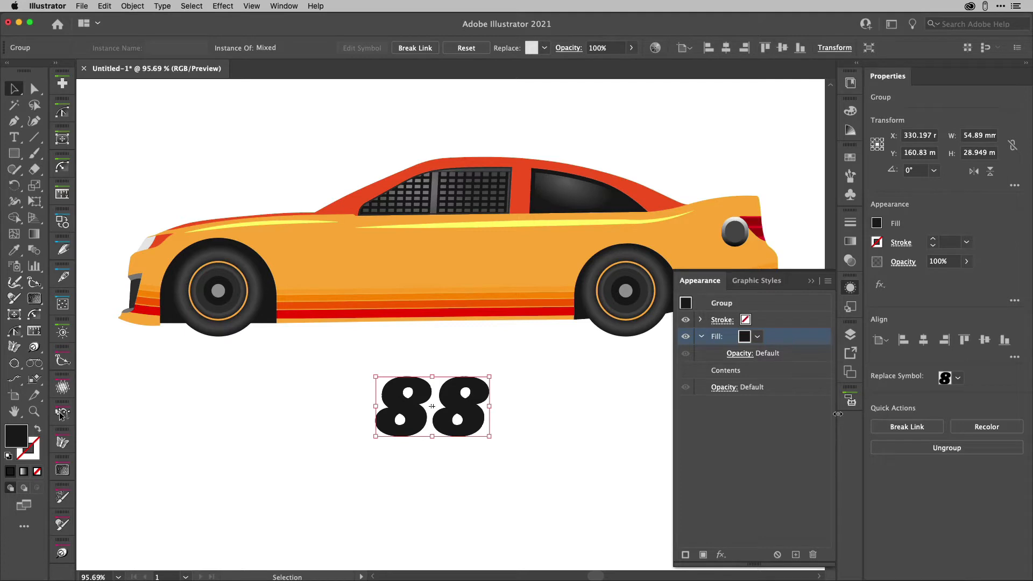
{"action": "left_click", "coordinate": [745, 336]}
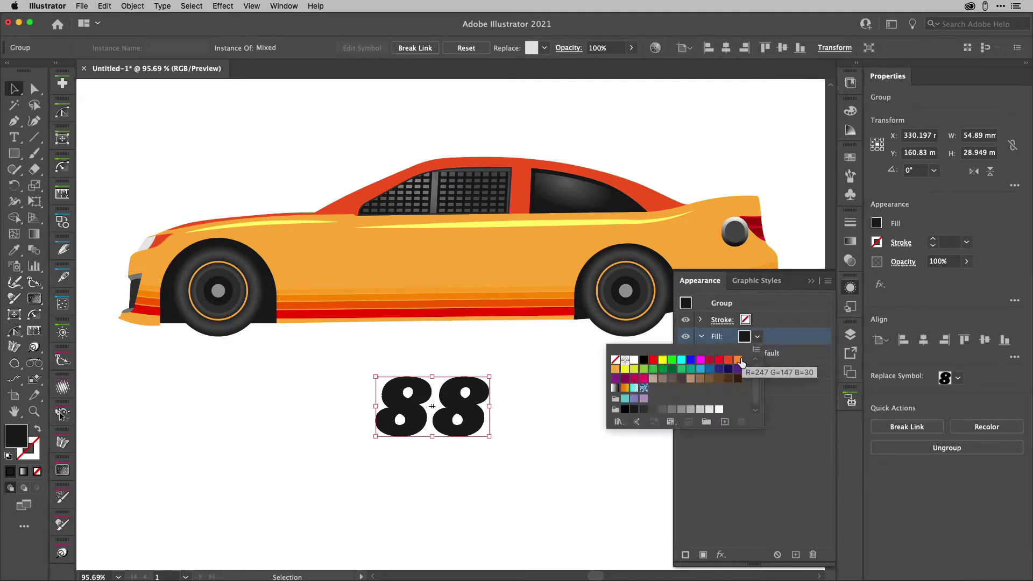
{"action": "left_click", "coordinate": [740, 361]}
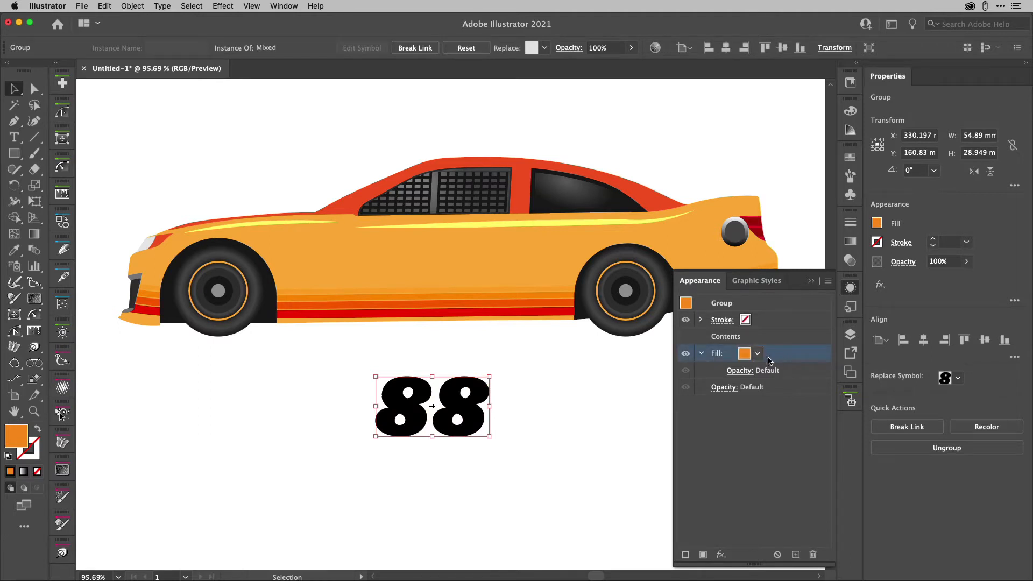
{"action": "mouse_move", "coordinate": [721, 556]}
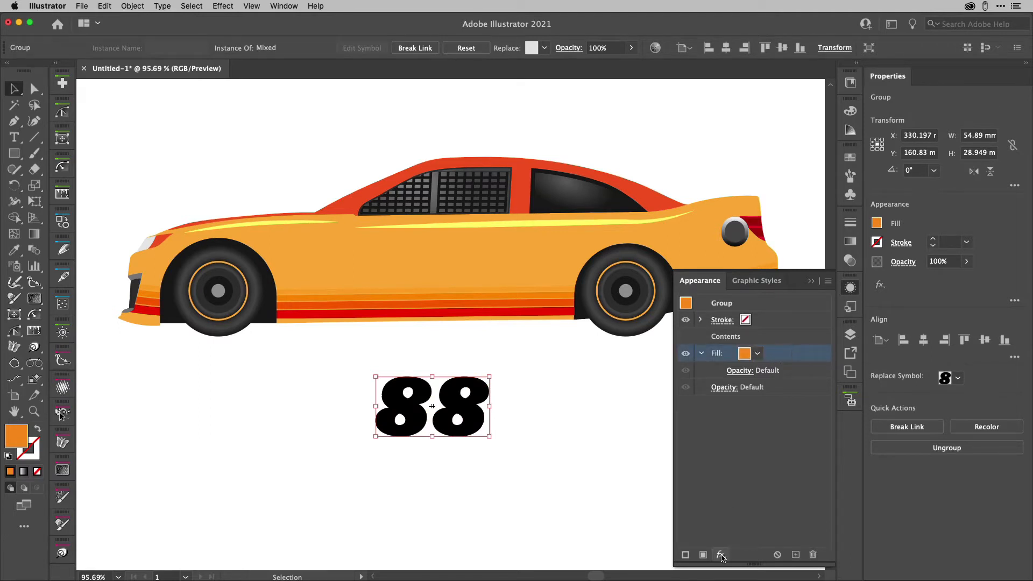
- Give the orange fill a 2 mm Offset Path with Round joins so it outlines both digits
{"action": "left_click", "coordinate": [721, 554]}
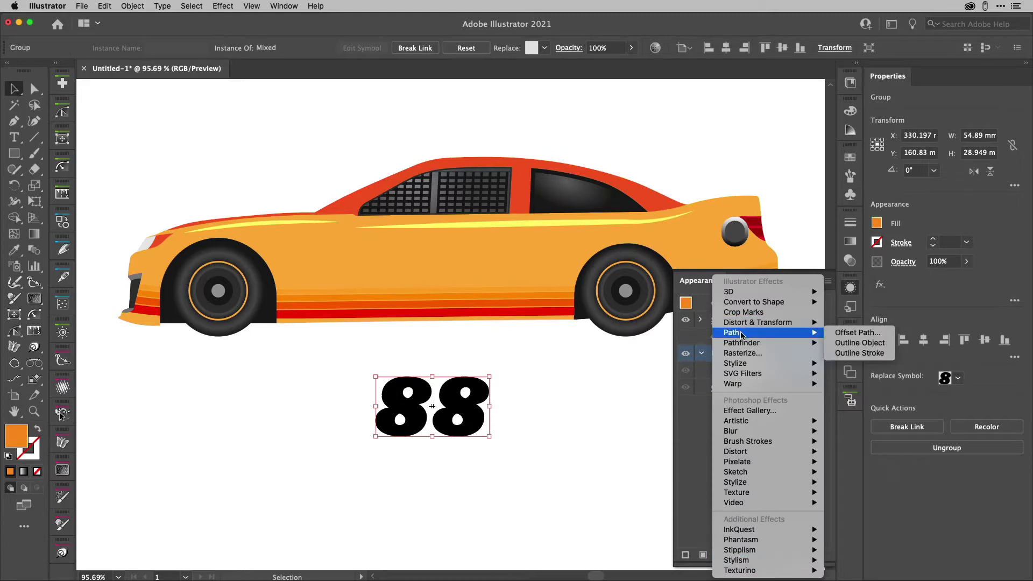
{"action": "left_click", "coordinate": [857, 333]}
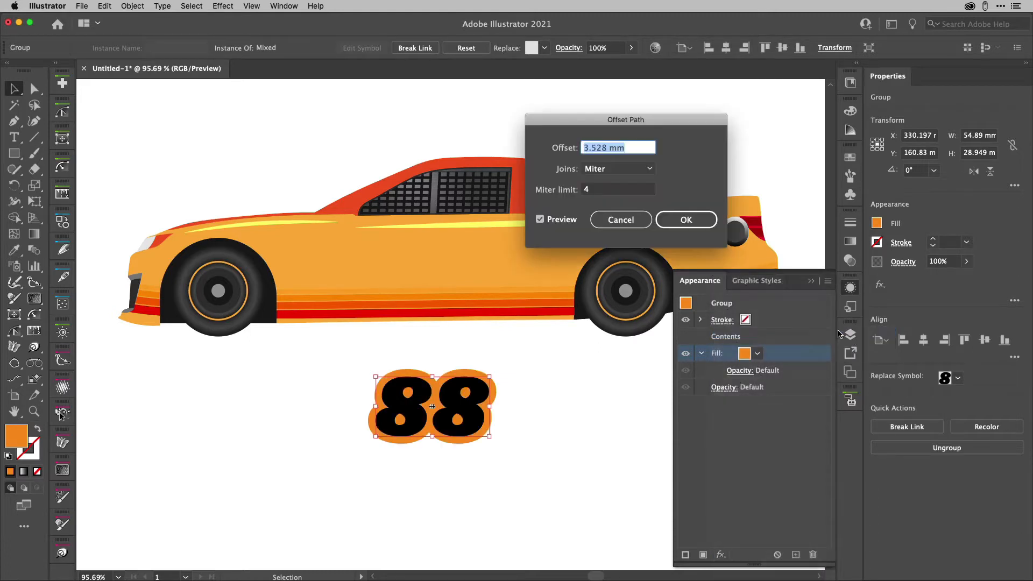
{"action": "mouse_move", "coordinate": [649, 169]}
{"action": "type", "text": "2"}
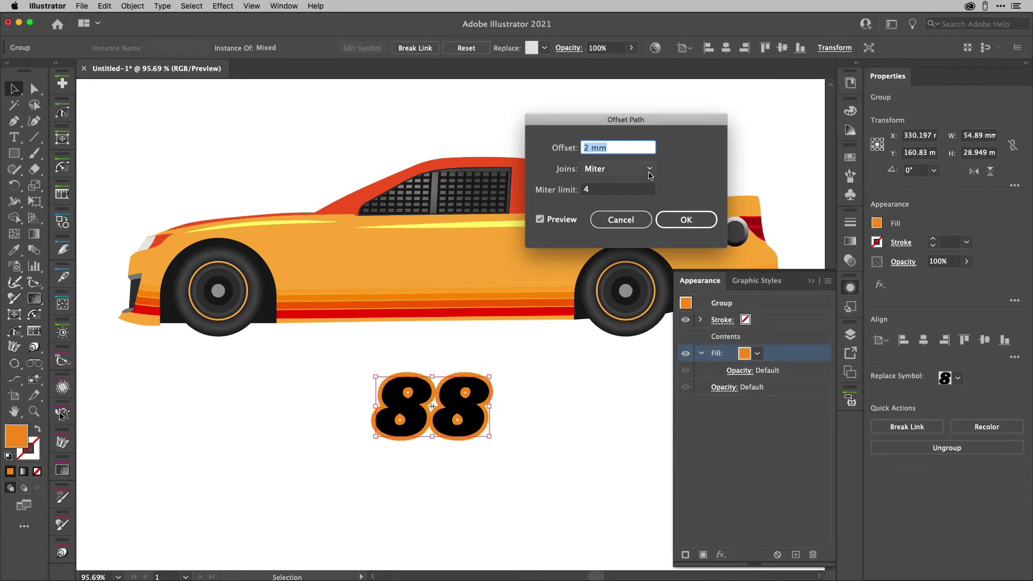
{"action": "mouse_move", "coordinate": [606, 151]}
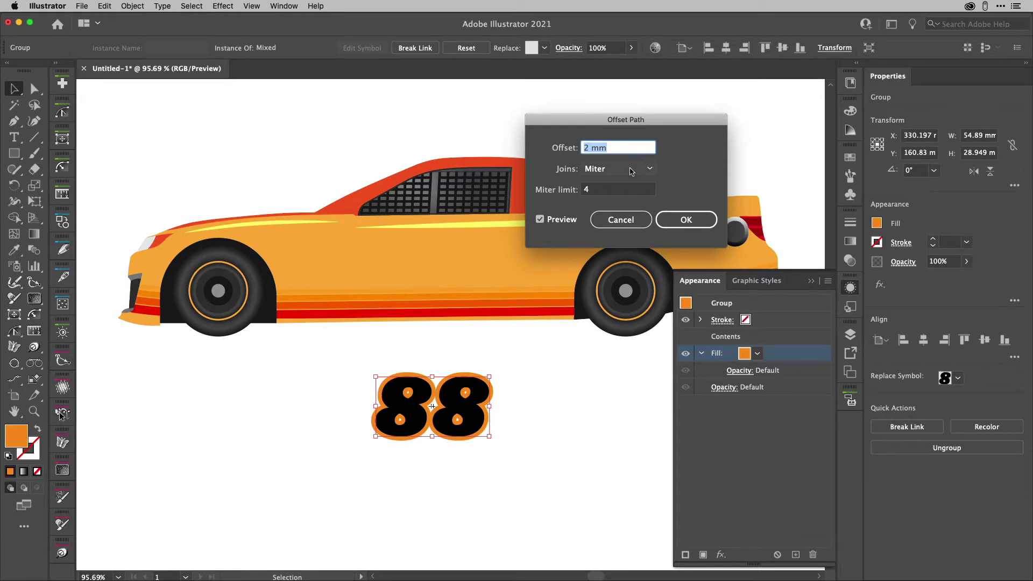
{"action": "left_click", "coordinate": [618, 168]}
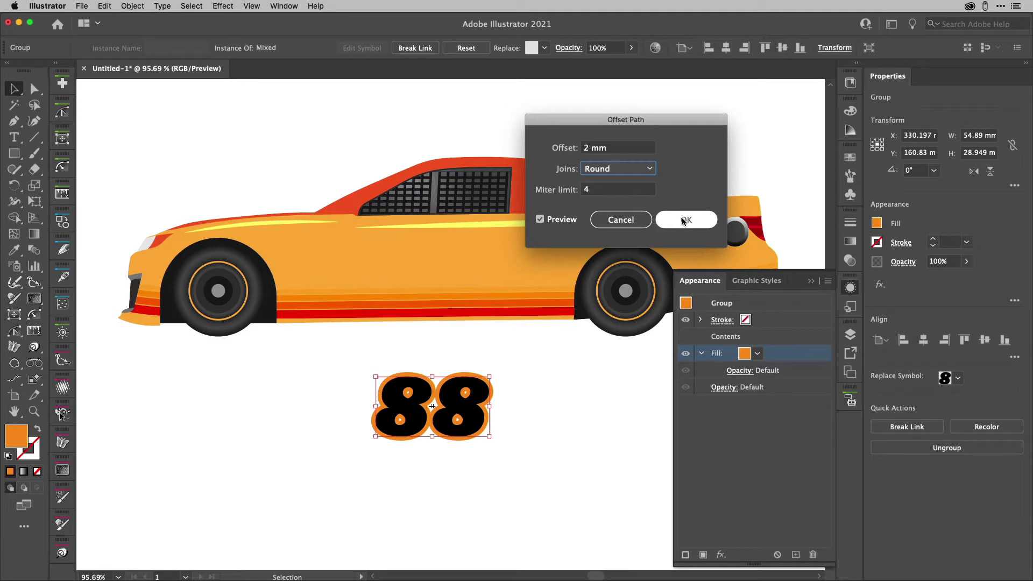
{"action": "left_click", "coordinate": [686, 219]}
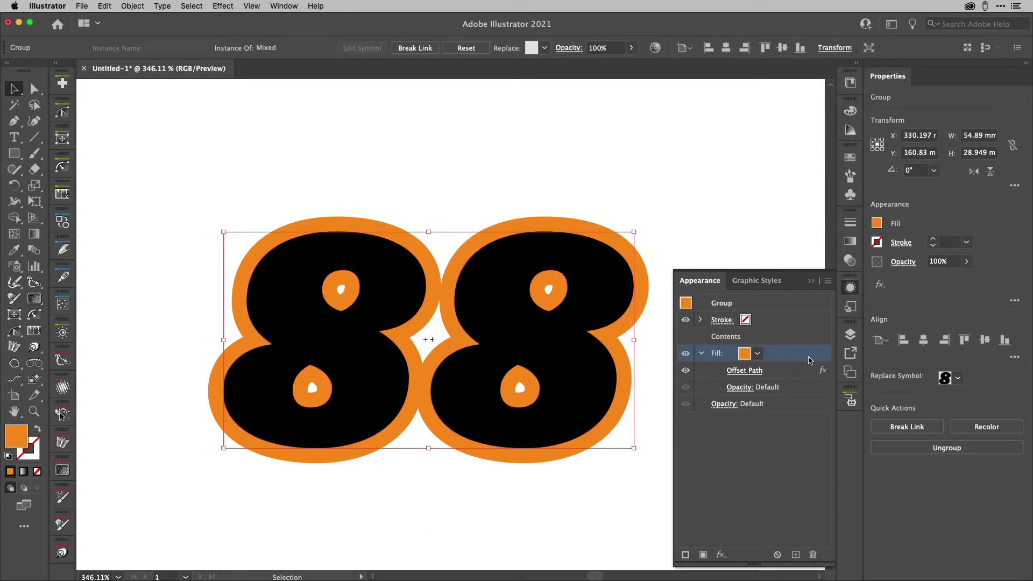
{"action": "mouse_move", "coordinate": [728, 463]}
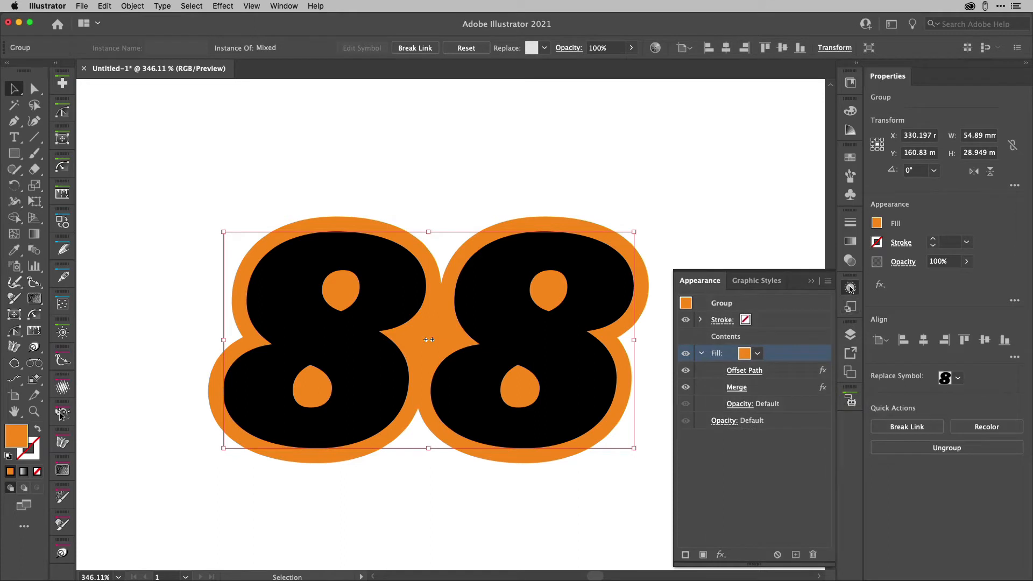
- Change the 88's outline fill to white, then select the whole car artwork
{"action": "left_click", "coordinate": [756, 353]}
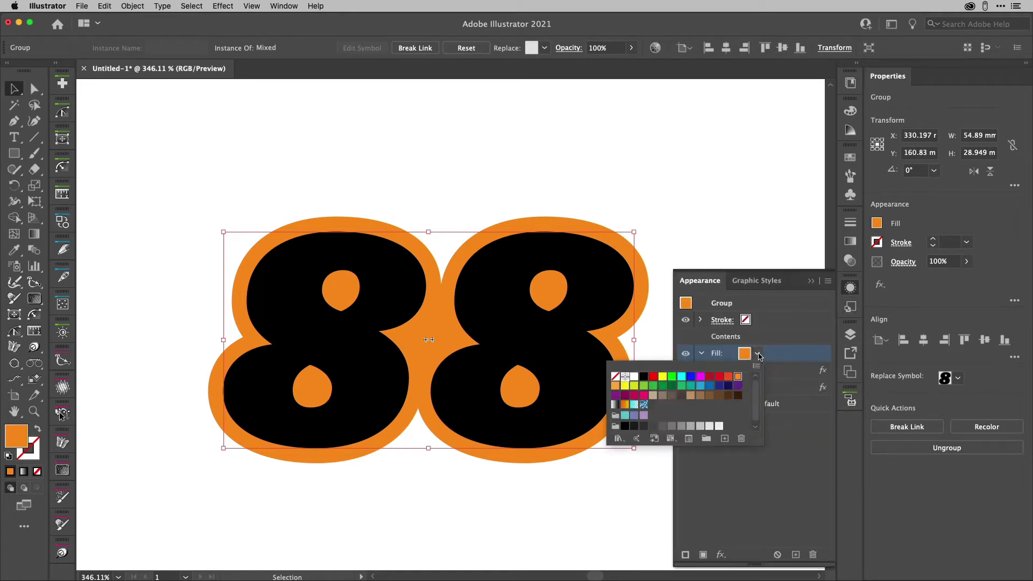
{"action": "mouse_move", "coordinate": [623, 376]}
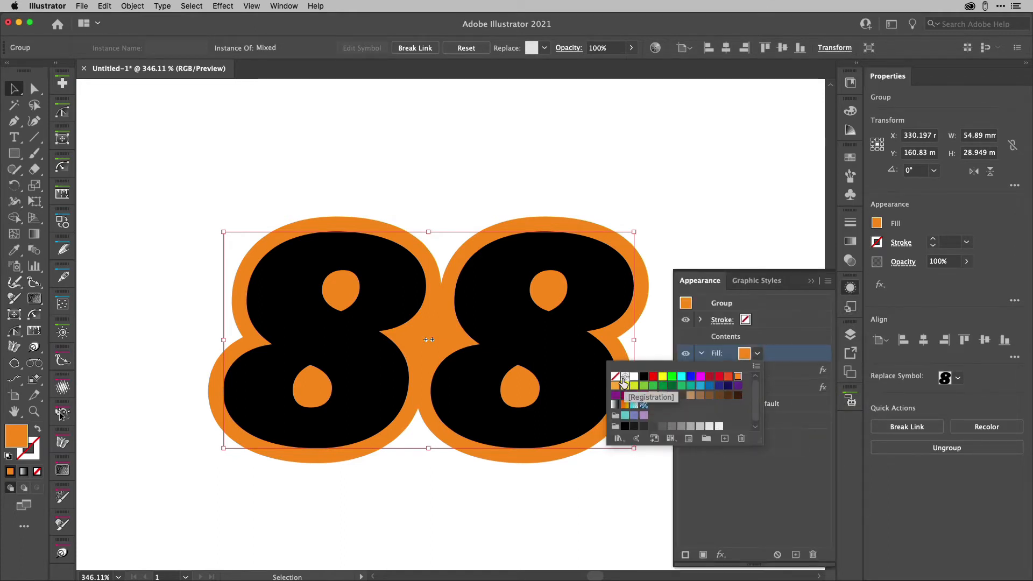
{"action": "left_click", "coordinate": [624, 376]}
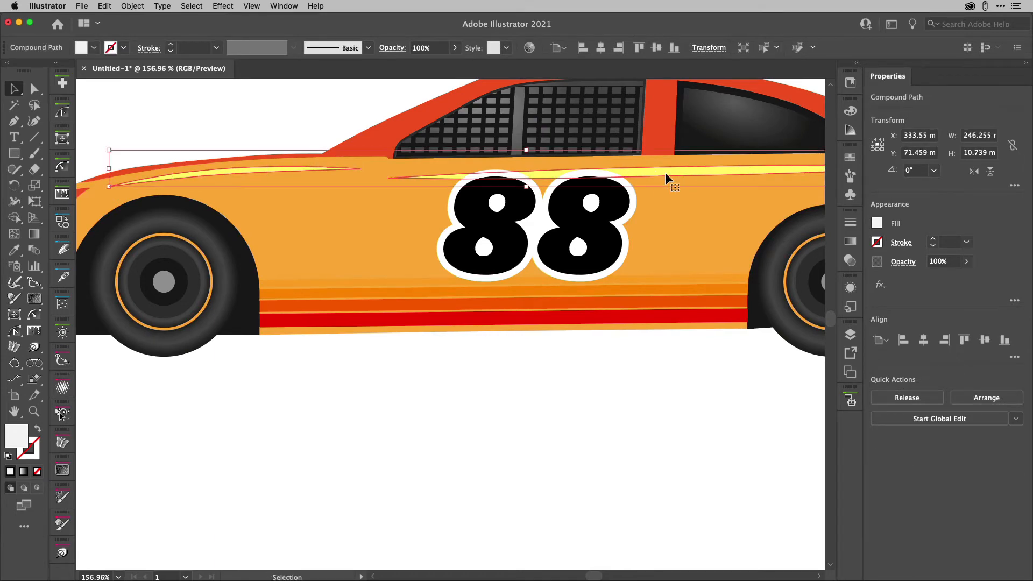
{"action": "mouse_move", "coordinate": [503, 181]}
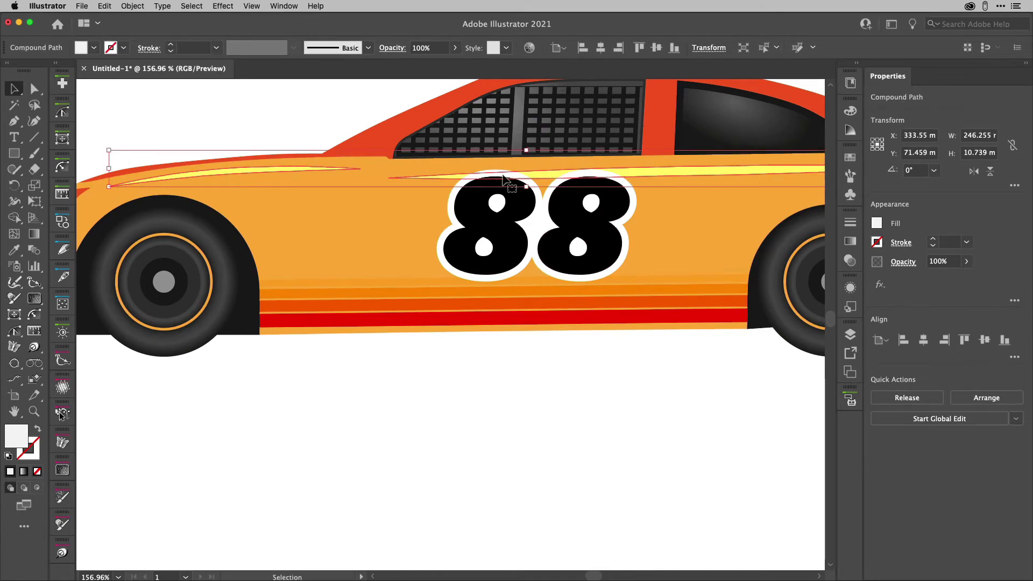
{"action": "left_click", "coordinate": [556, 458]}
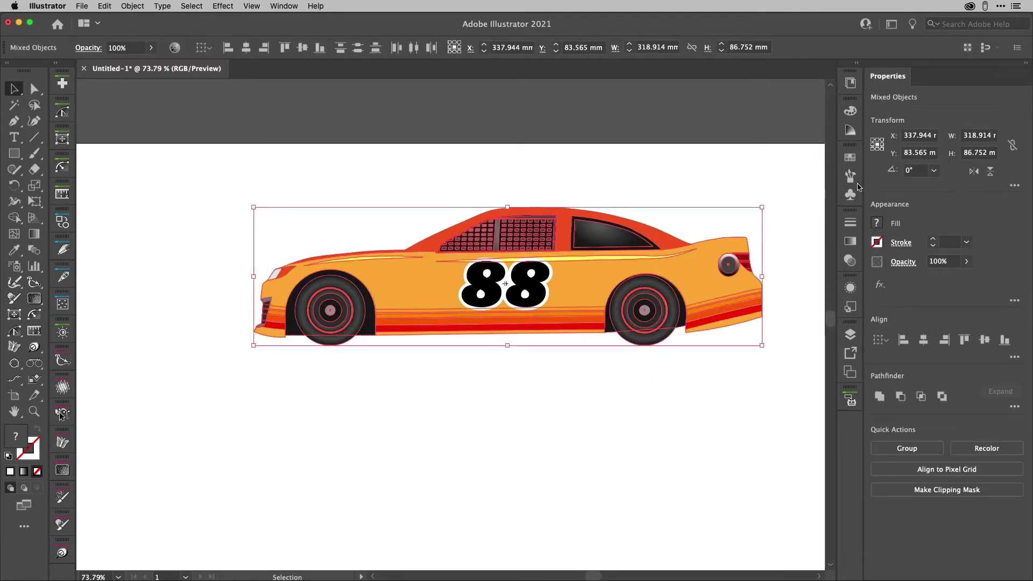
- Save the selected car as a new symbol named Car
{"action": "left_click", "coordinate": [850, 192]}
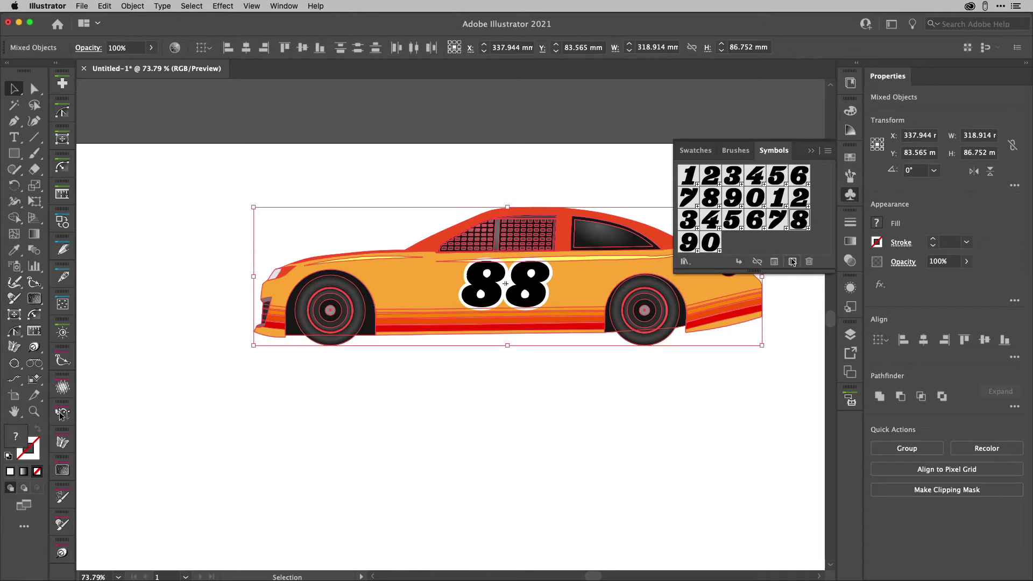
{"action": "left_click", "coordinate": [792, 261]}
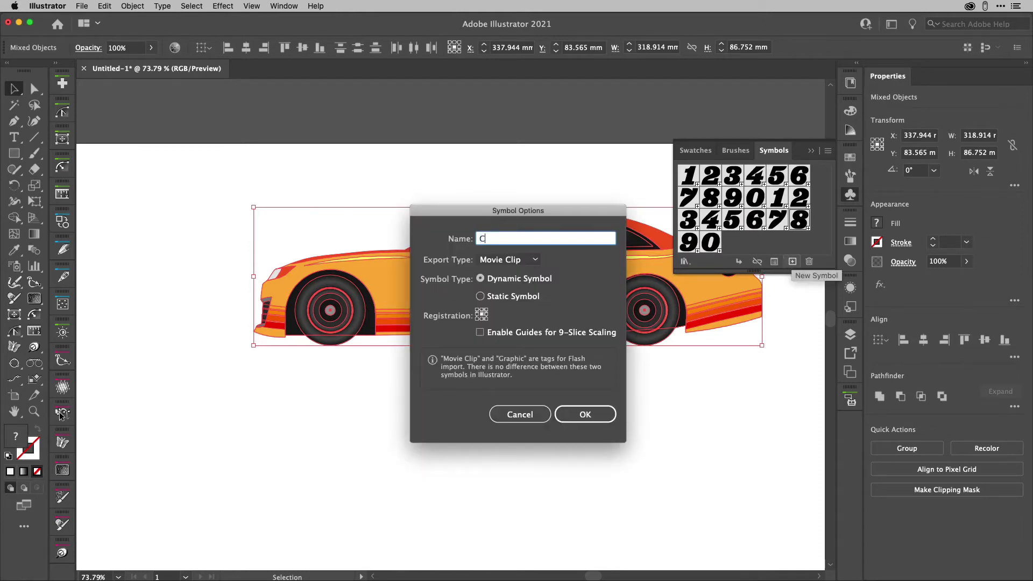
{"action": "type", "text": "ar"}
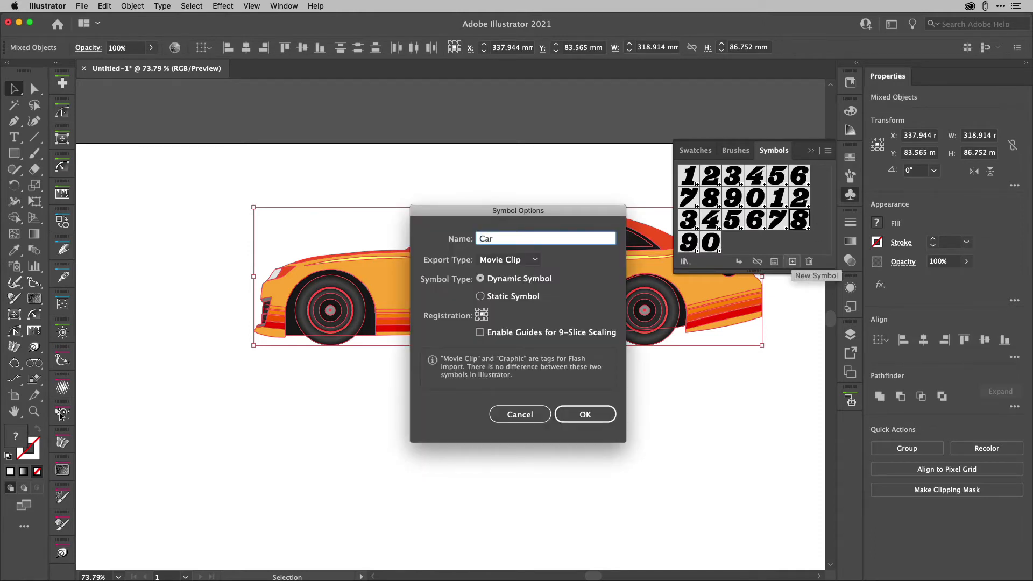
{"action": "left_click", "coordinate": [584, 413]}
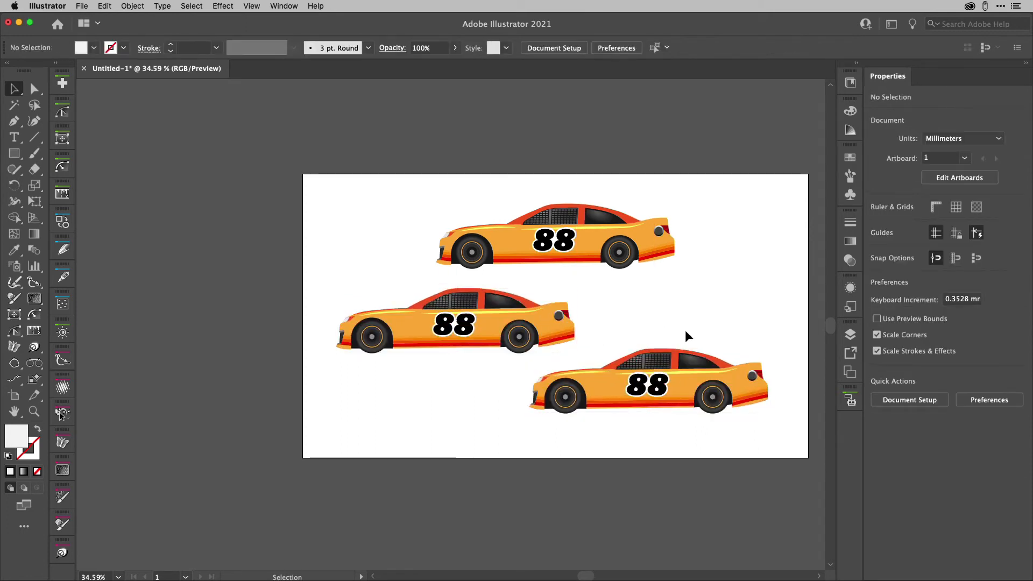
{"action": "mouse_move", "coordinate": [646, 304]}
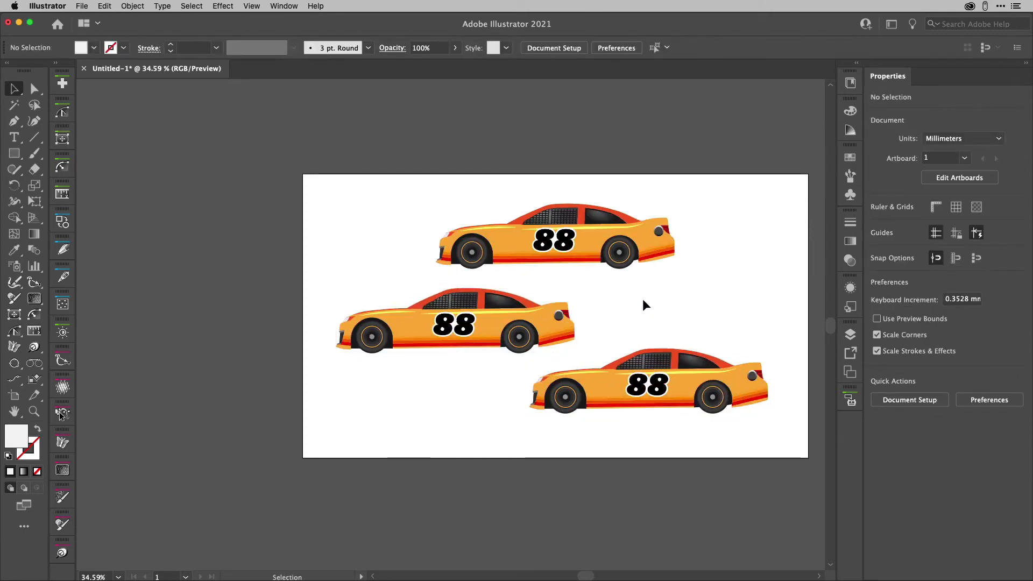
- Recolour the top car instance pink and the middle one blue, leaving the bottom orange
{"action": "left_click", "coordinate": [35, 88]}
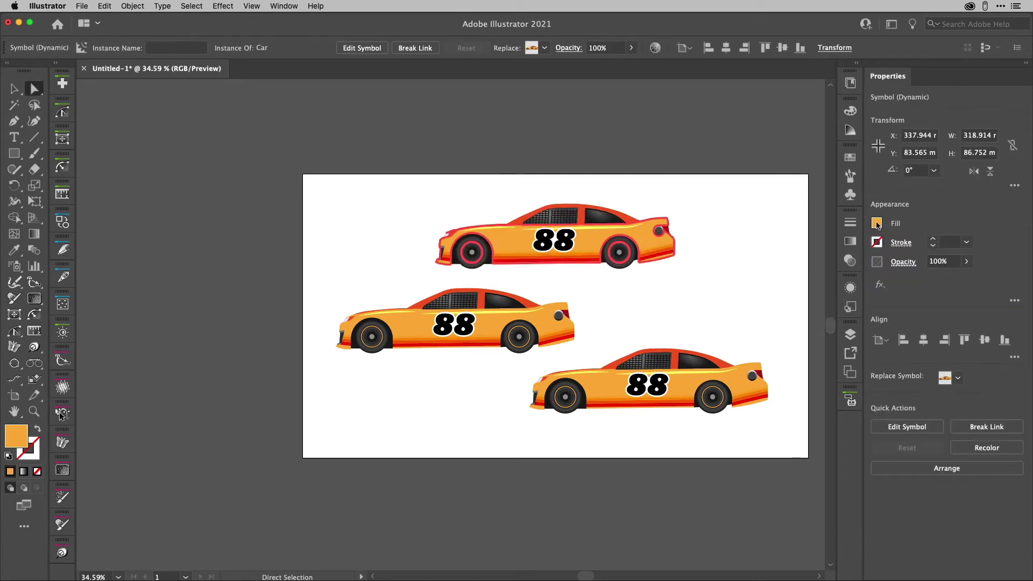
{"action": "left_click", "coordinate": [876, 223]}
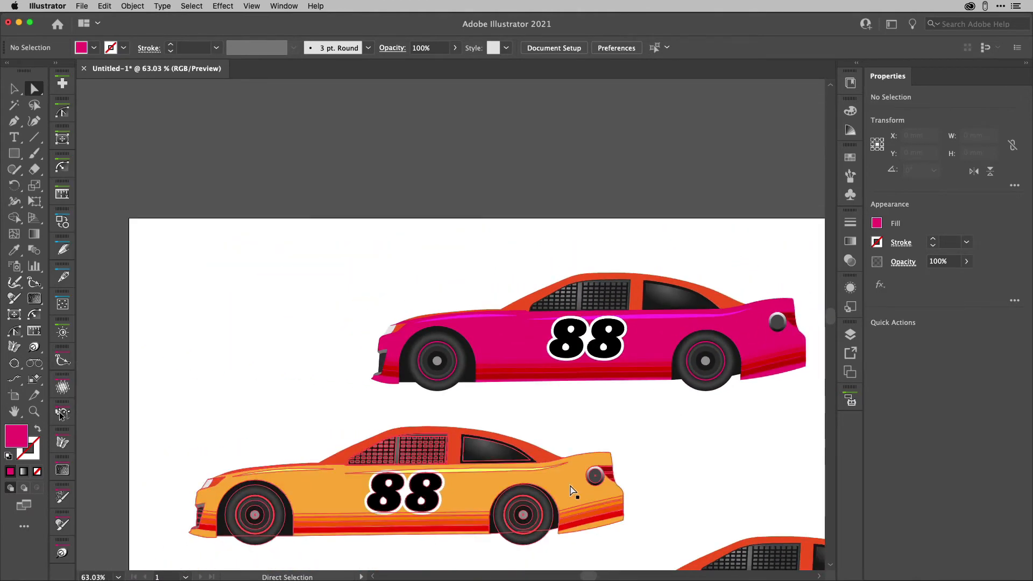
{"action": "left_click", "coordinate": [401, 494]}
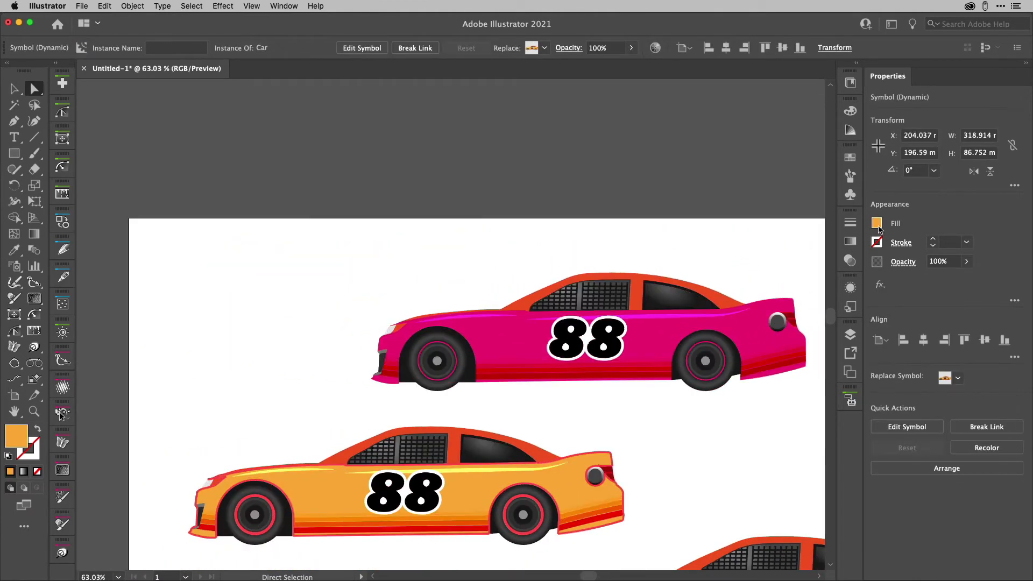
{"action": "left_click", "coordinate": [877, 222]}
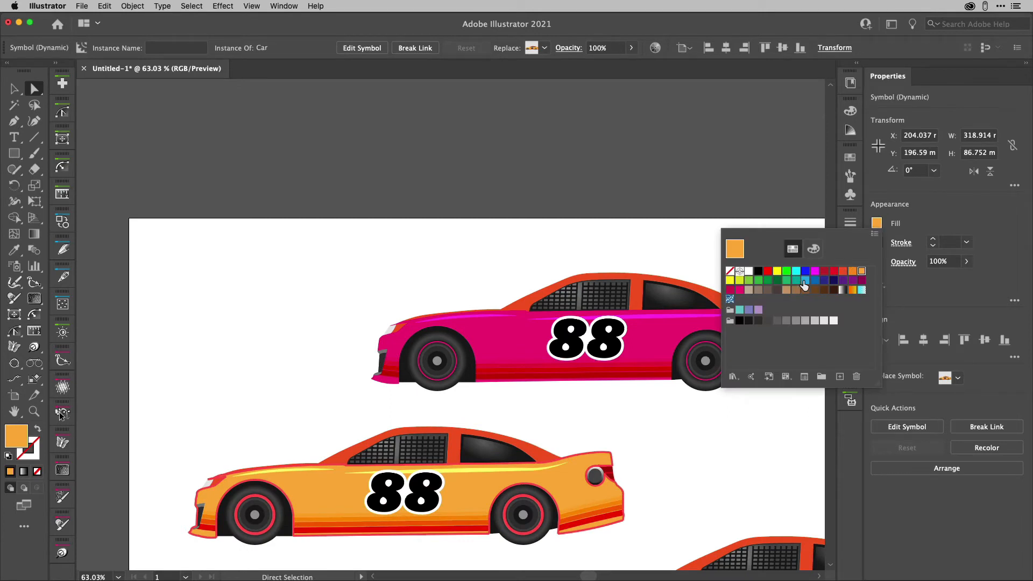
{"action": "left_click", "coordinate": [815, 280]}
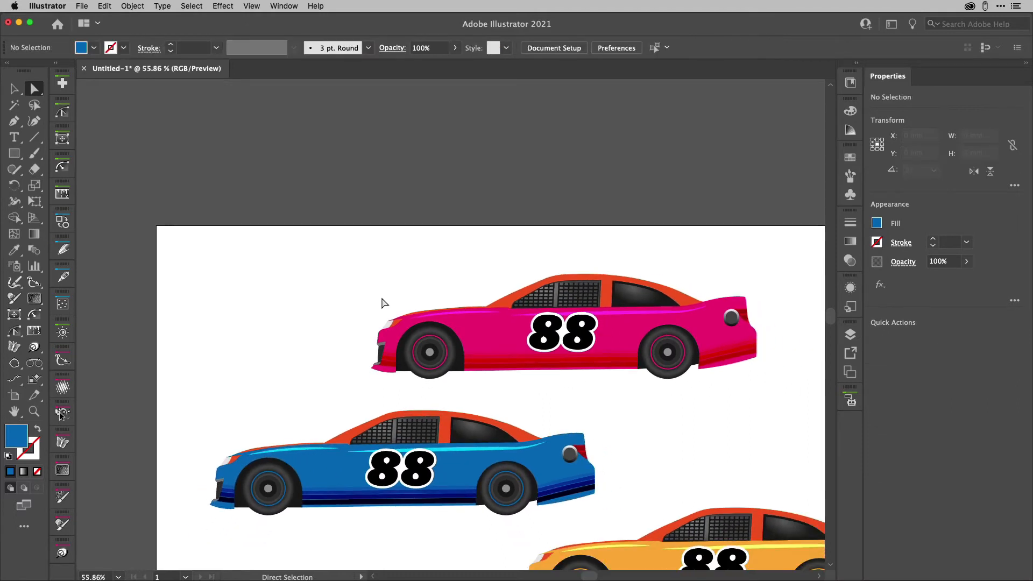
{"action": "mouse_move", "coordinate": [501, 396]}
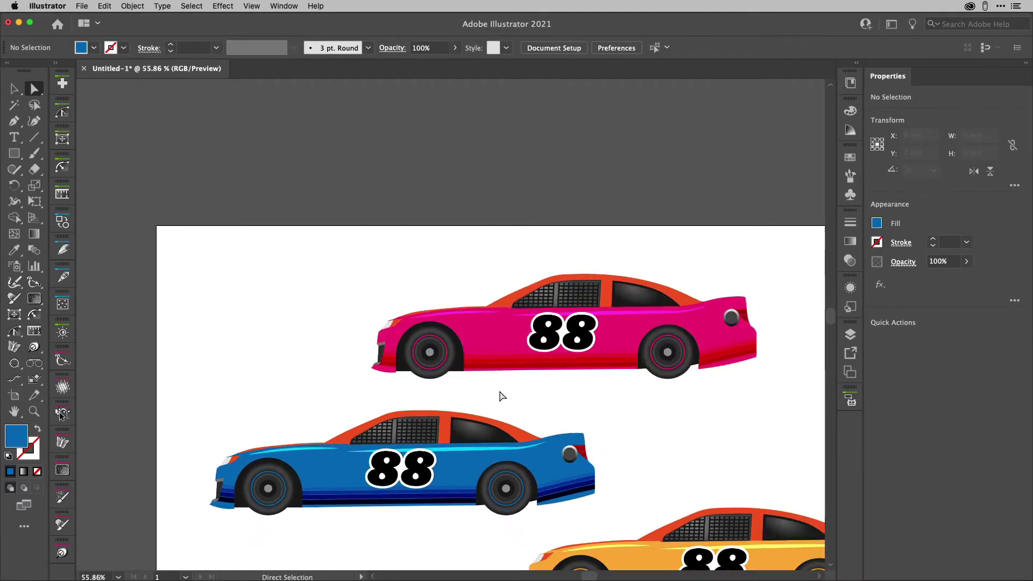
{"action": "left_click", "coordinate": [14, 88]}
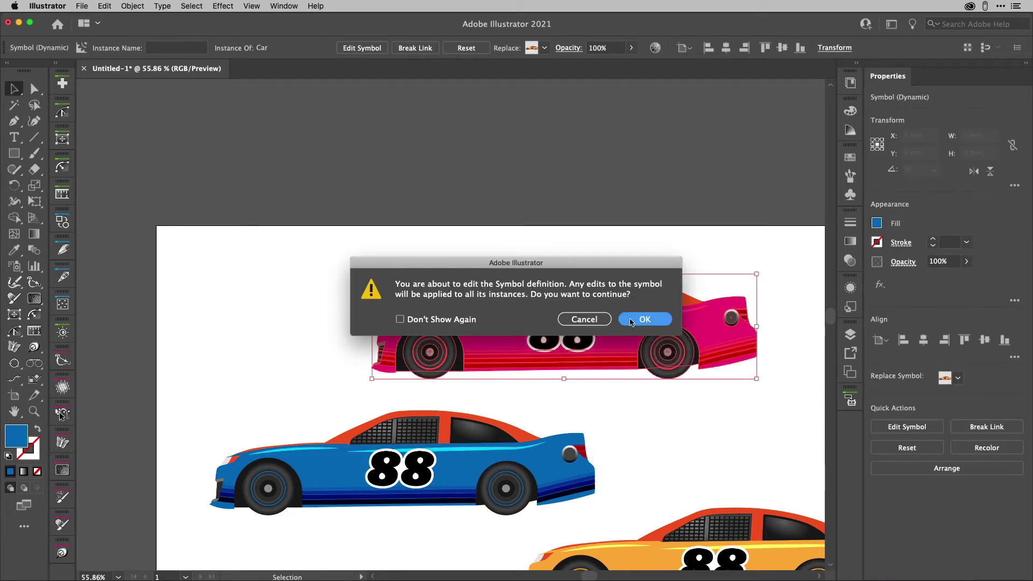
- Inside the Car symbol, set the lower stripes to Color Dodge so all three cars update
{"action": "left_click", "coordinate": [645, 318]}
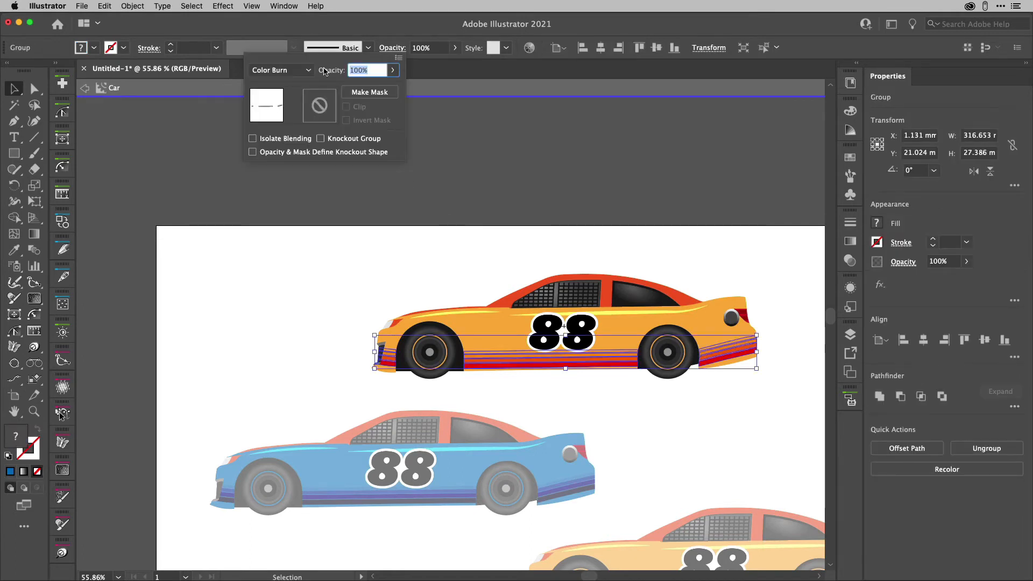
{"action": "left_click", "coordinate": [280, 70]}
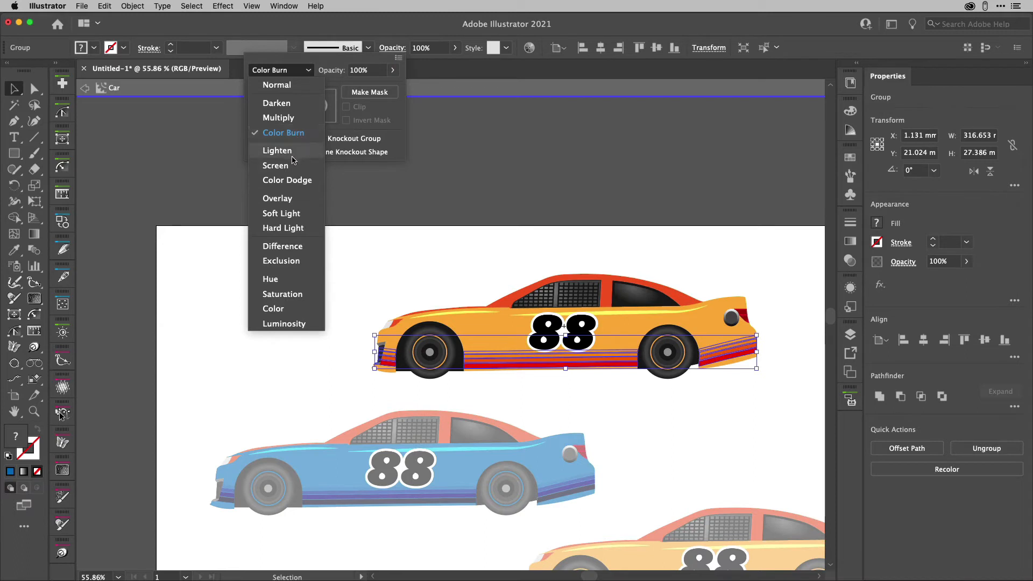
{"action": "left_click", "coordinate": [287, 180]}
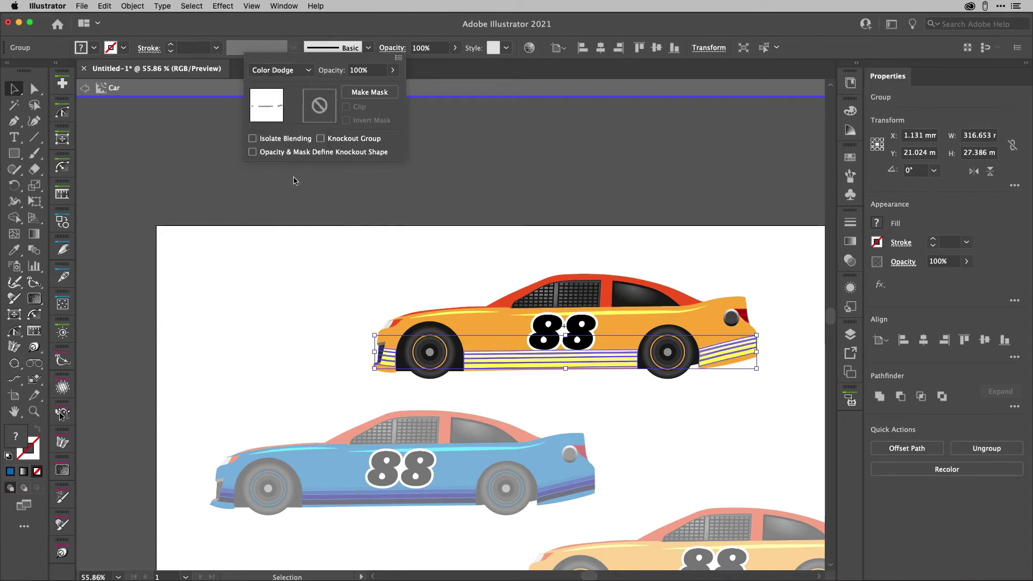
{"action": "left_click", "coordinate": [454, 252]}
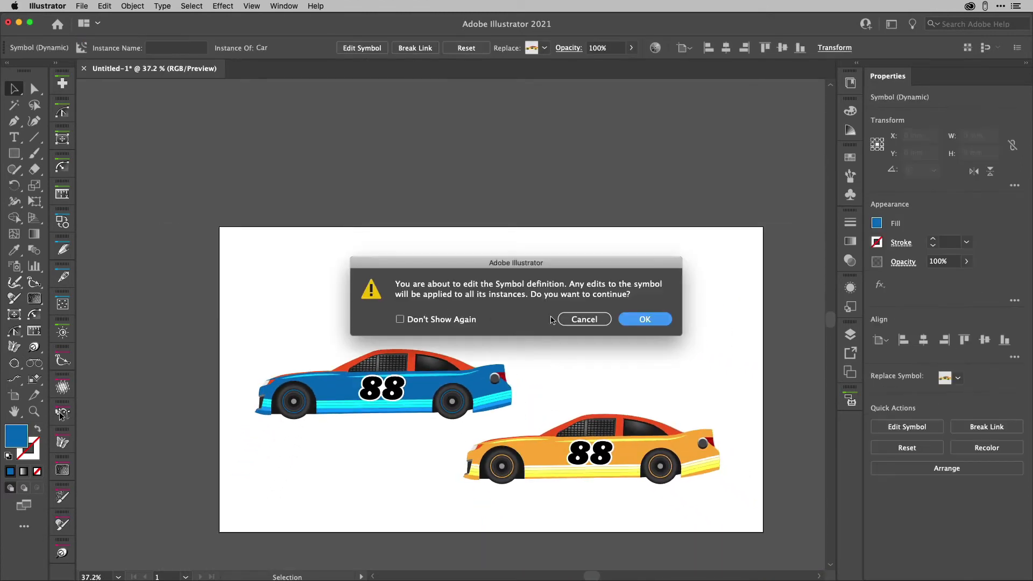
{"action": "left_click", "coordinate": [645, 319]}
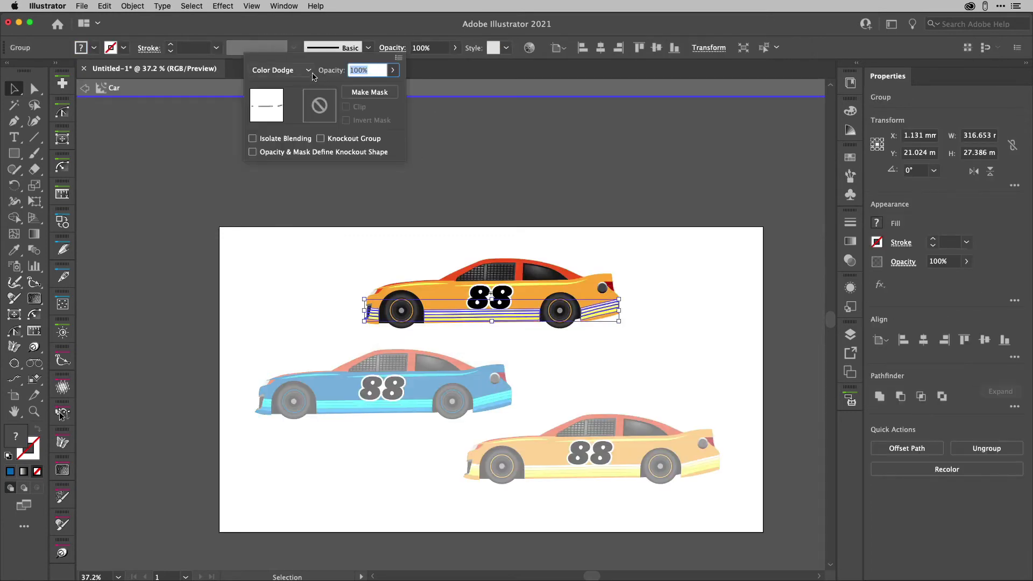
{"action": "left_click", "coordinate": [280, 70]}
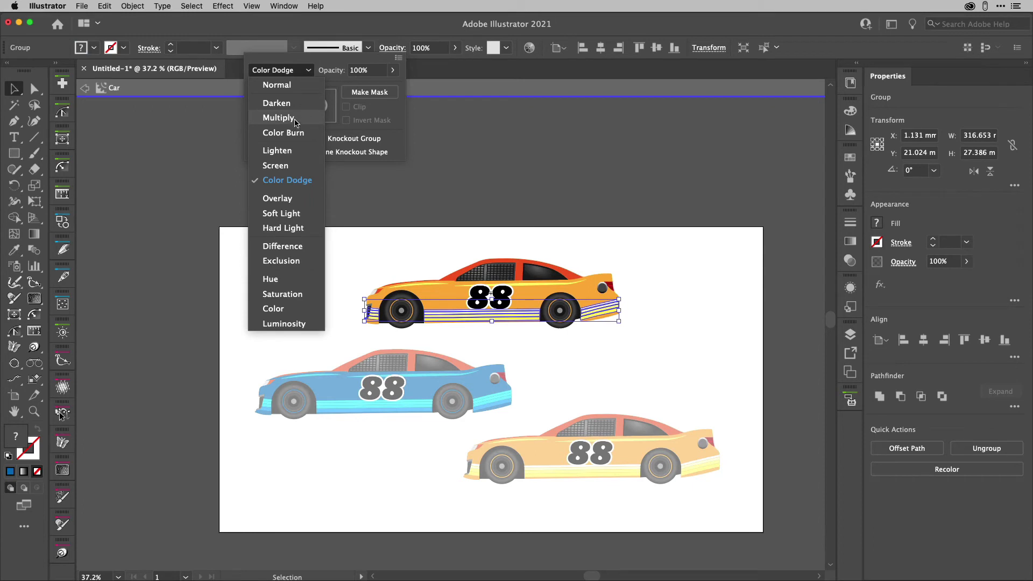
{"action": "mouse_move", "coordinate": [301, 202]}
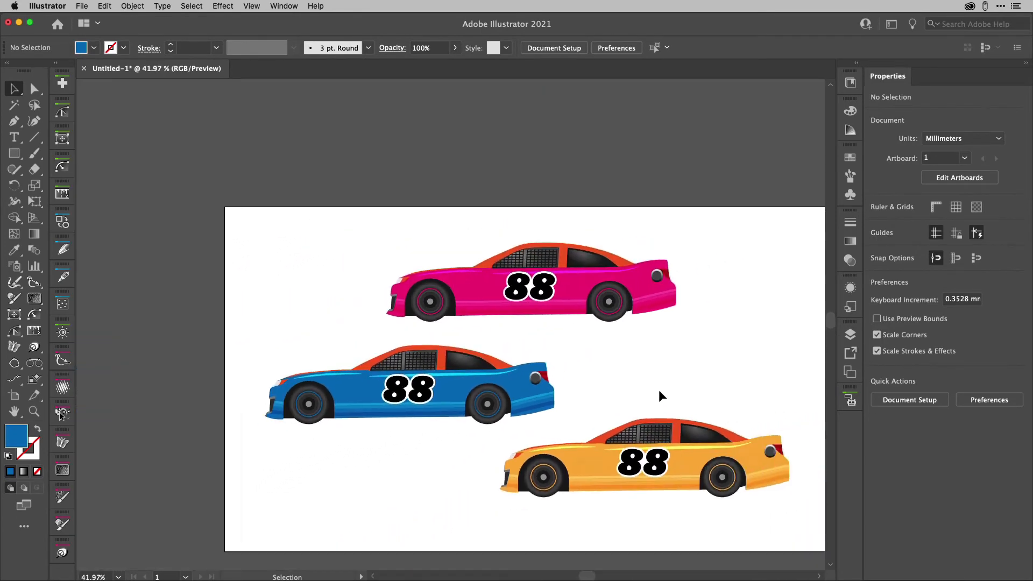
- Fill the bottom car with the Blazer flame pattern from the Vonster Patterns swatch library
{"action": "left_click", "coordinate": [33, 88]}
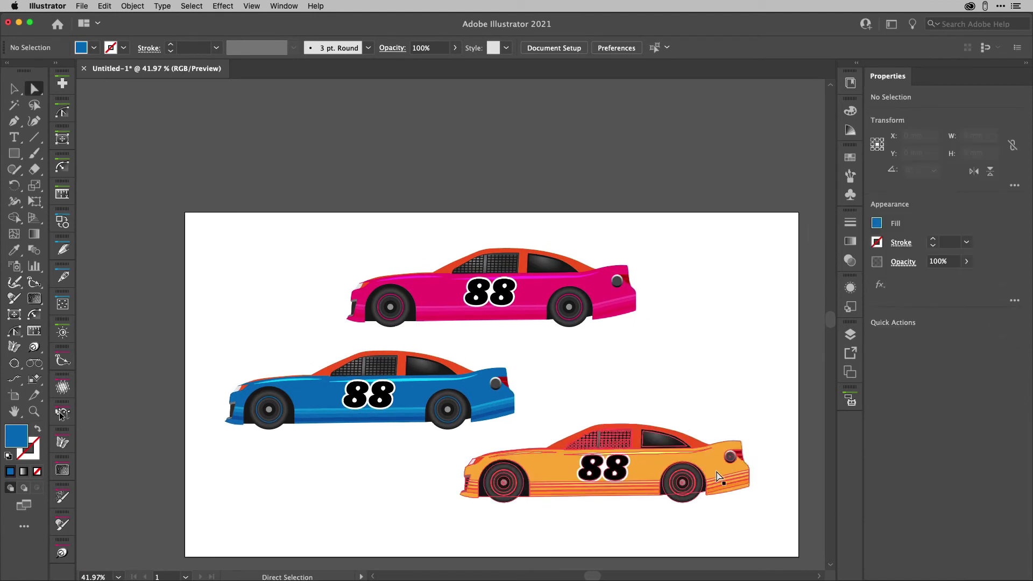
{"action": "left_click", "coordinate": [603, 475]}
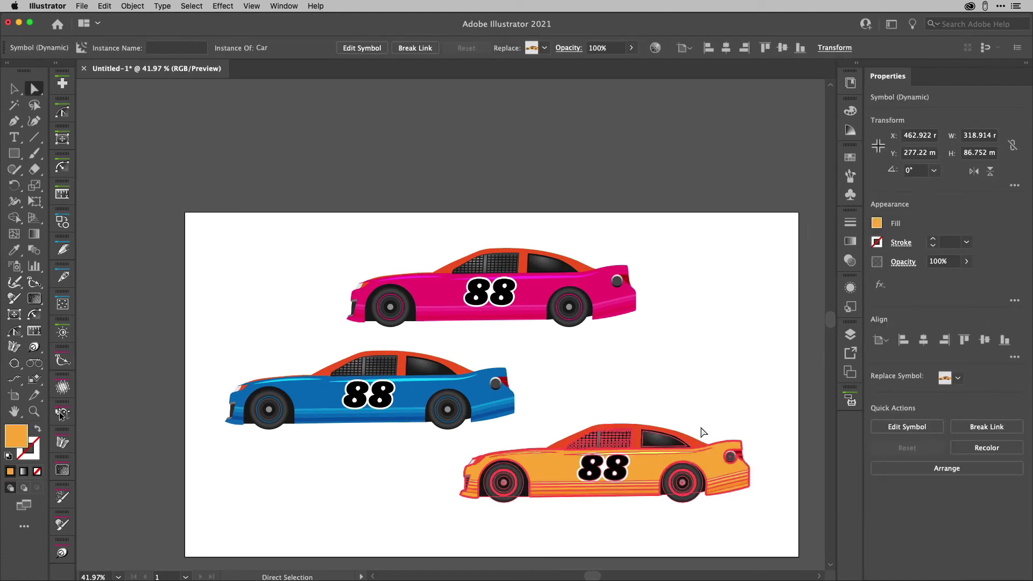
{"action": "left_click", "coordinate": [877, 223]}
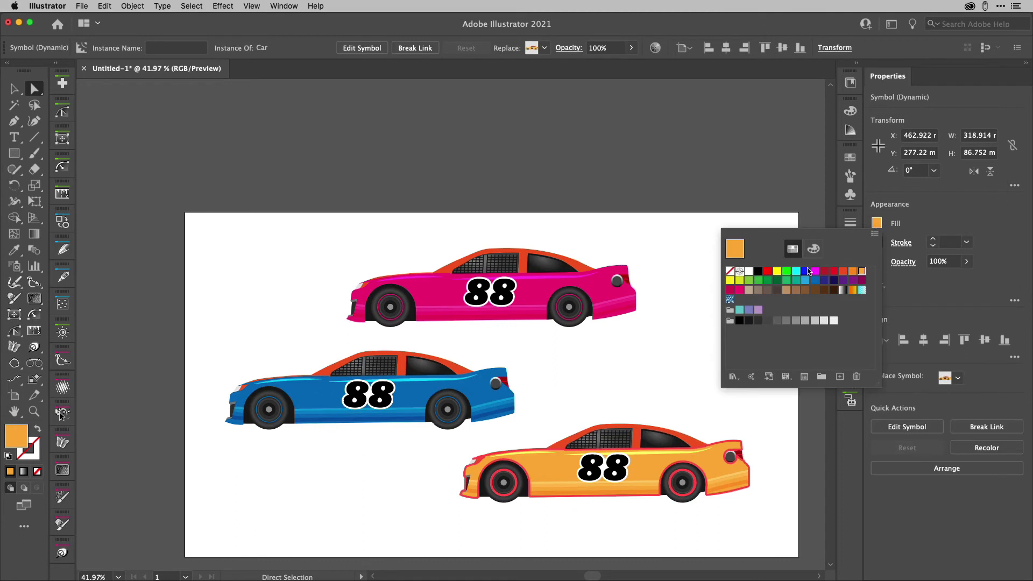
{"action": "left_click", "coordinate": [733, 377]}
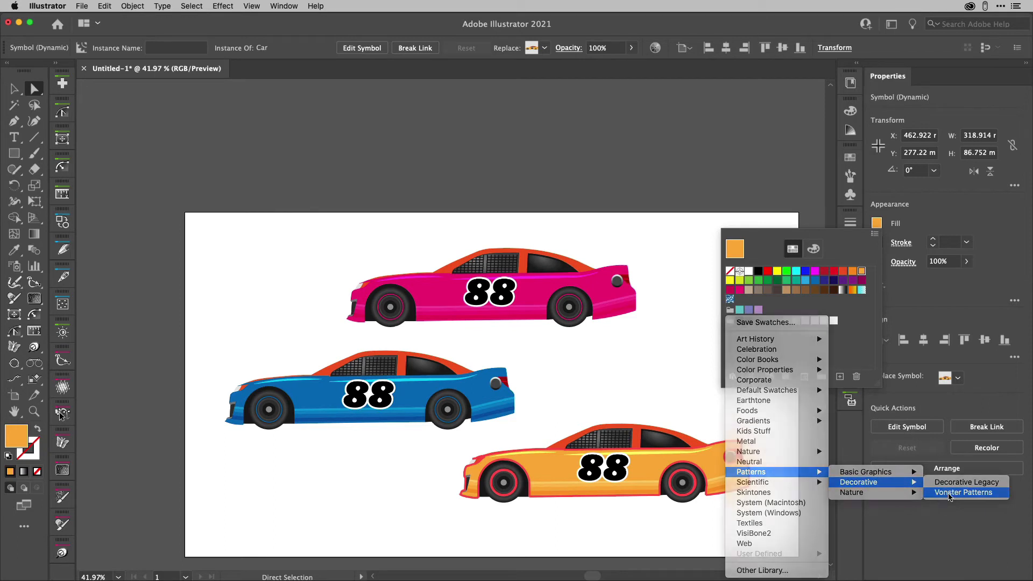
{"action": "left_click", "coordinate": [964, 492]}
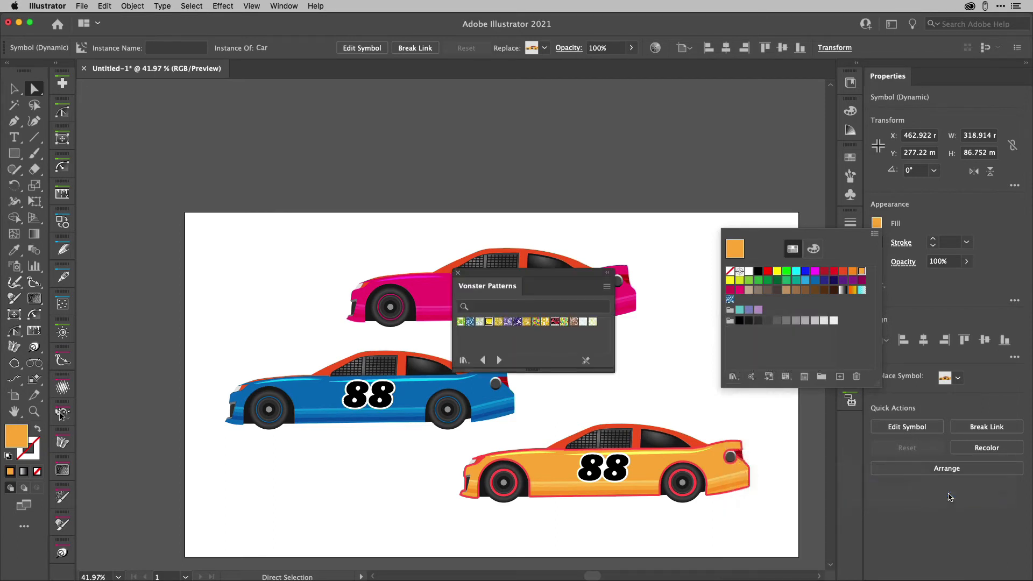
{"action": "mouse_move", "coordinate": [488, 321]}
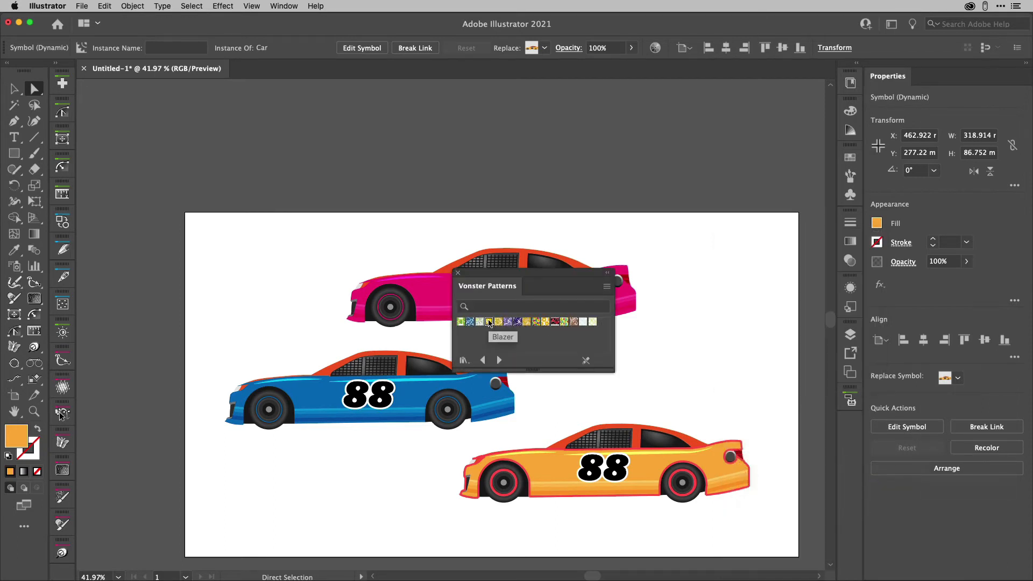
{"action": "left_click", "coordinate": [488, 322]}
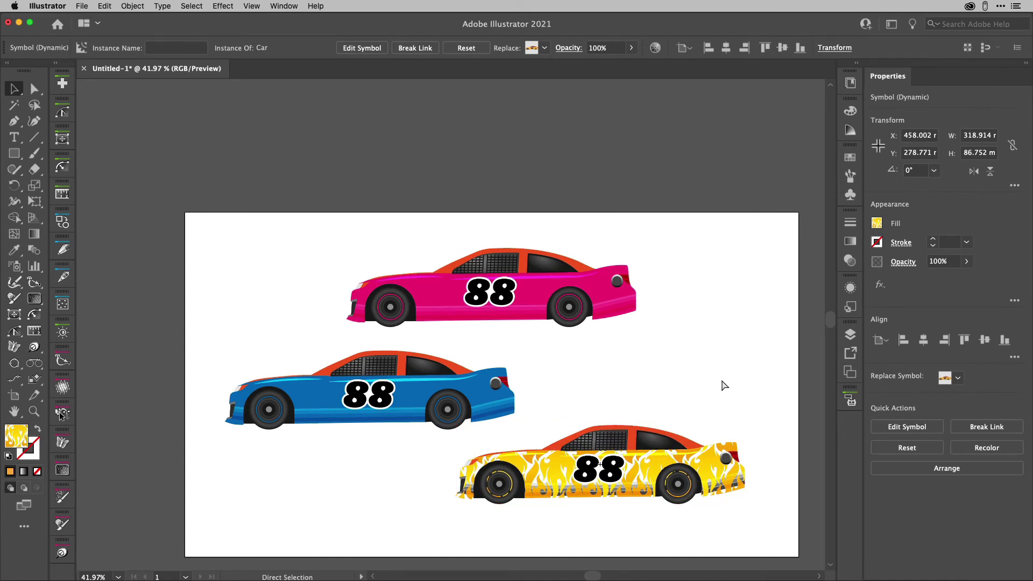
- Move the car's Contents above the pattern fill and make the flames red
{"action": "left_click", "coordinate": [600, 465]}
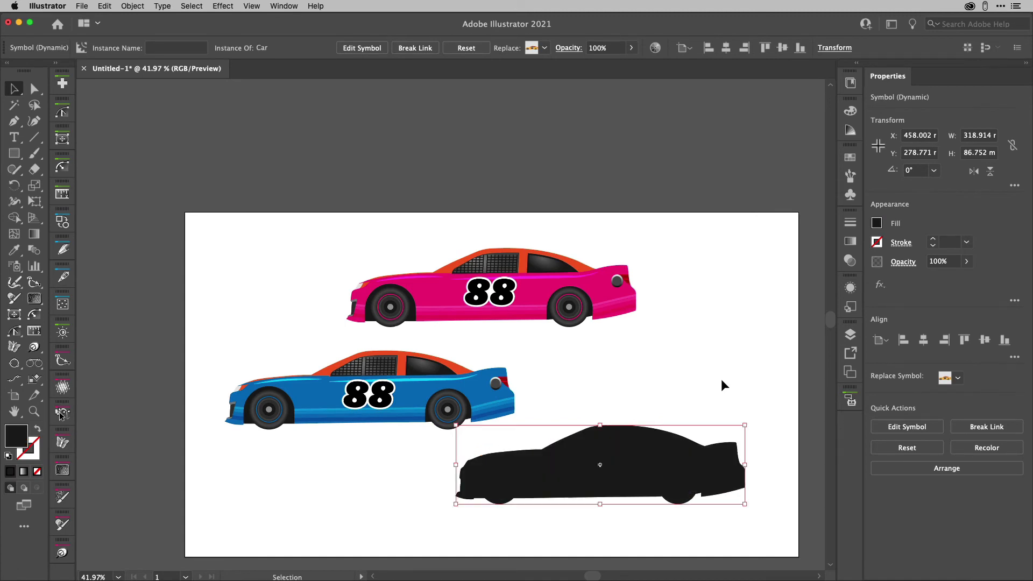
{"action": "left_click", "coordinate": [850, 333]}
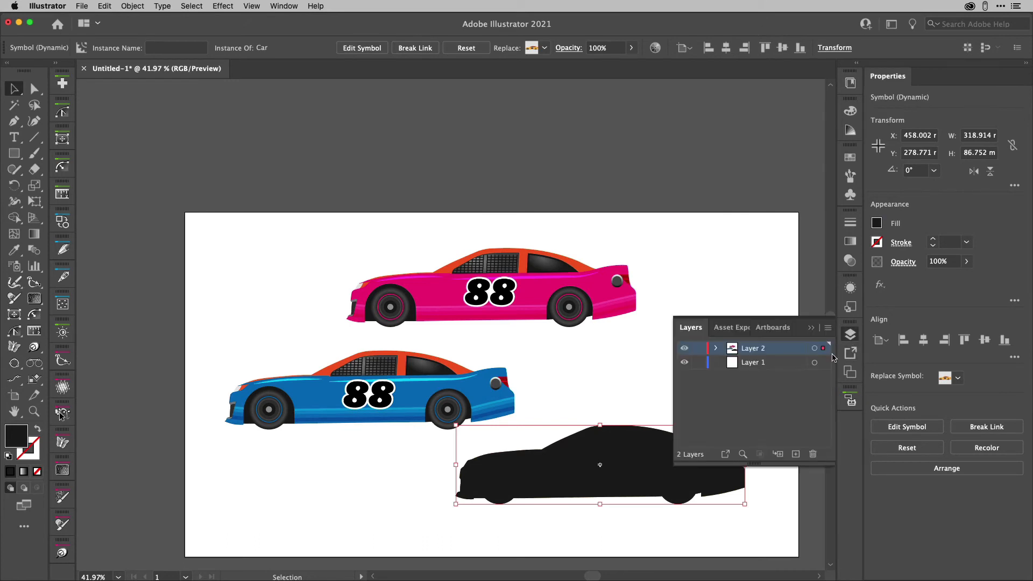
{"action": "left_click", "coordinate": [850, 287]}
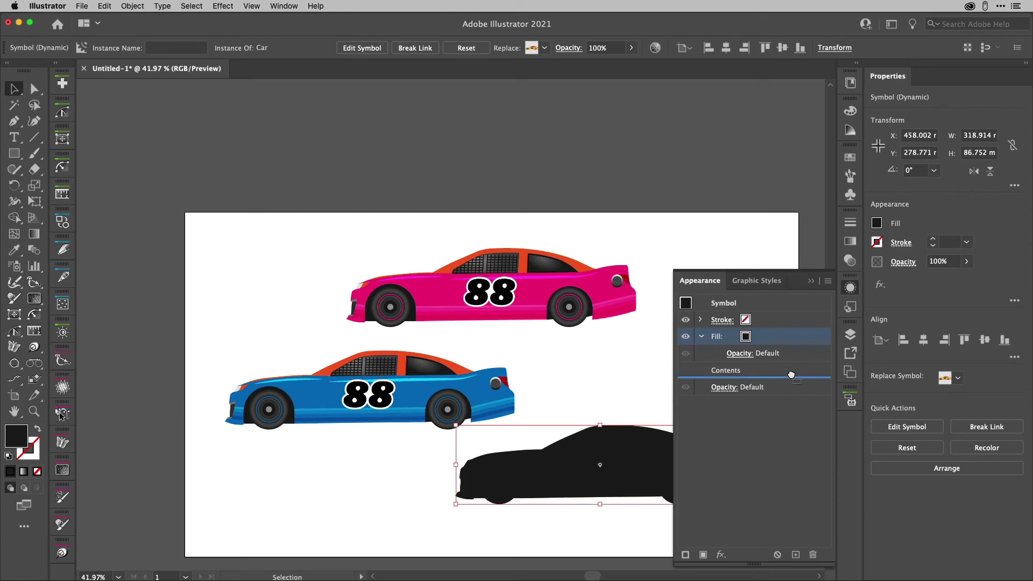
{"action": "left_click", "coordinate": [757, 354]}
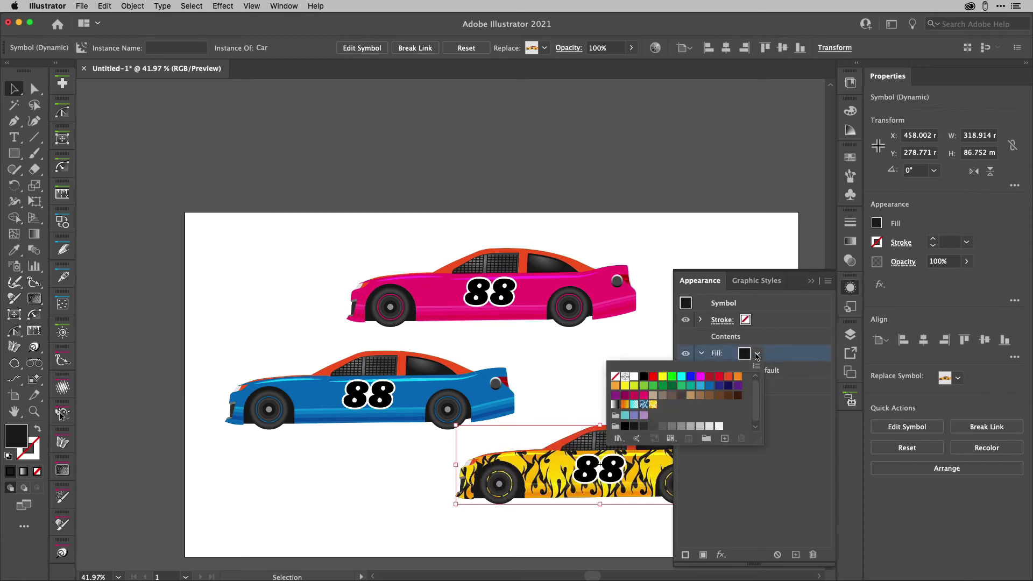
{"action": "mouse_move", "coordinate": [720, 385]}
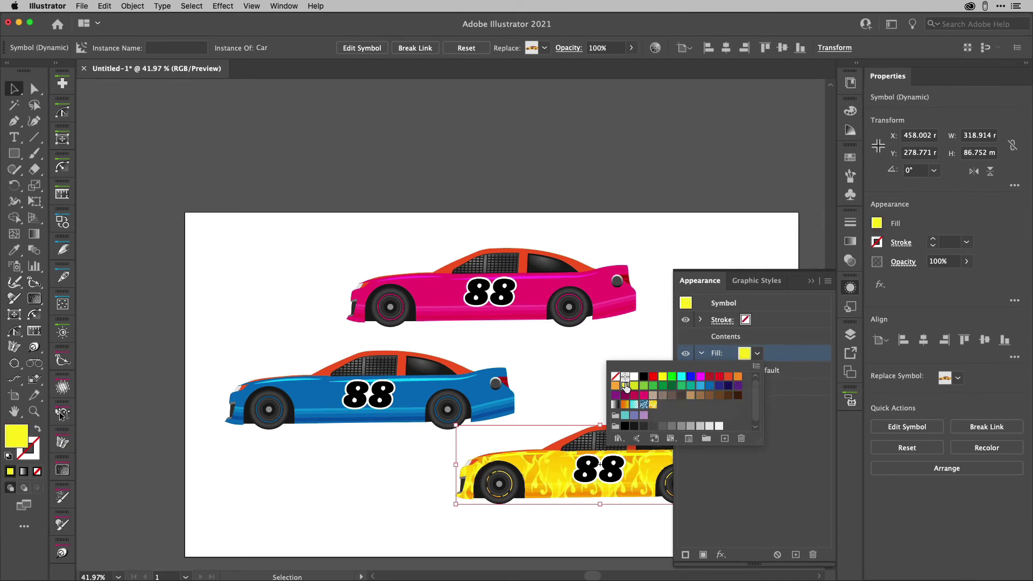
{"action": "mouse_move", "coordinate": [718, 383]}
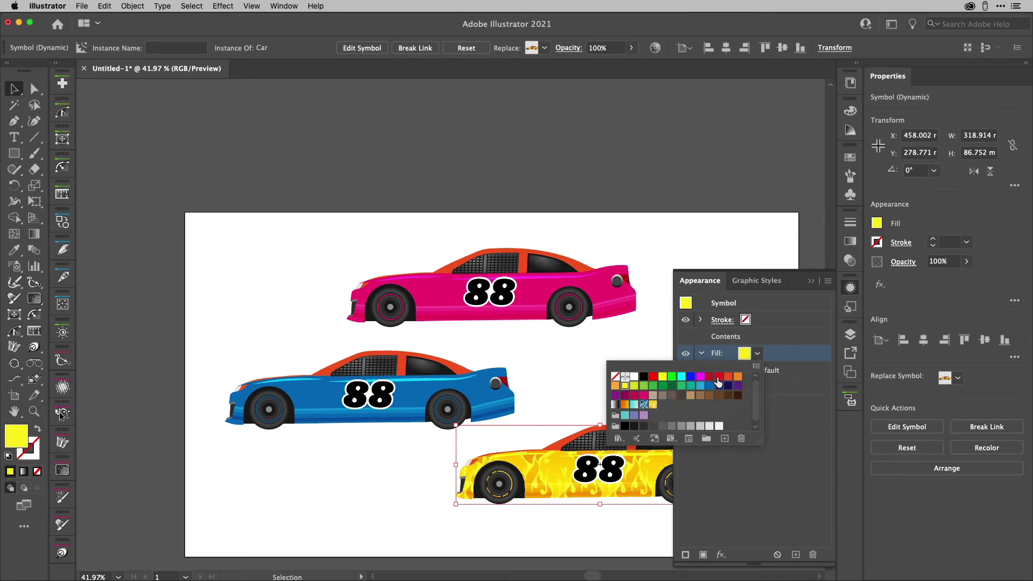
{"action": "left_click", "coordinate": [719, 384]}
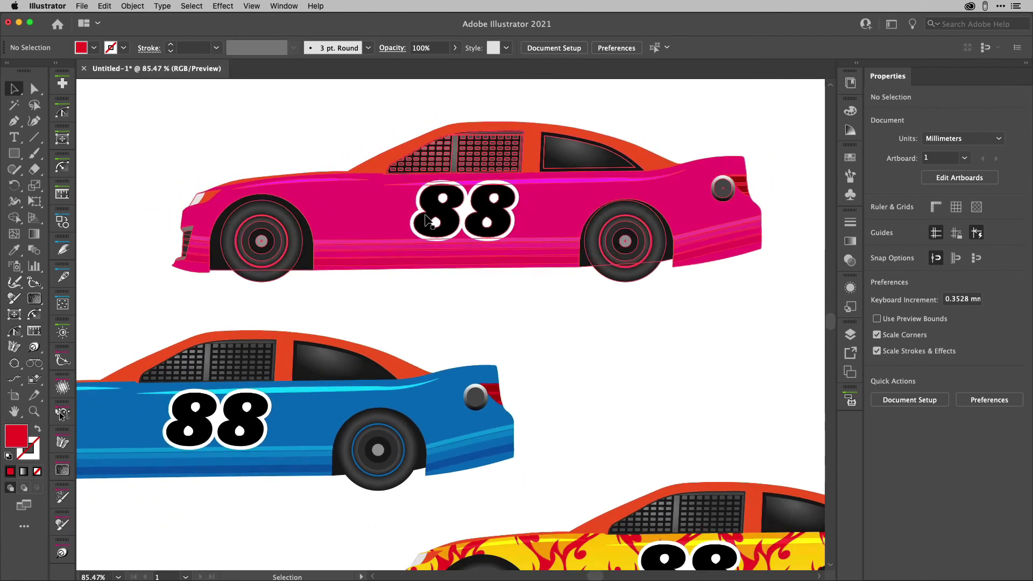
- Direct-select the pink car's first 8 and replace it with the 1 numeral symbol
{"action": "left_click", "coordinate": [35, 88]}
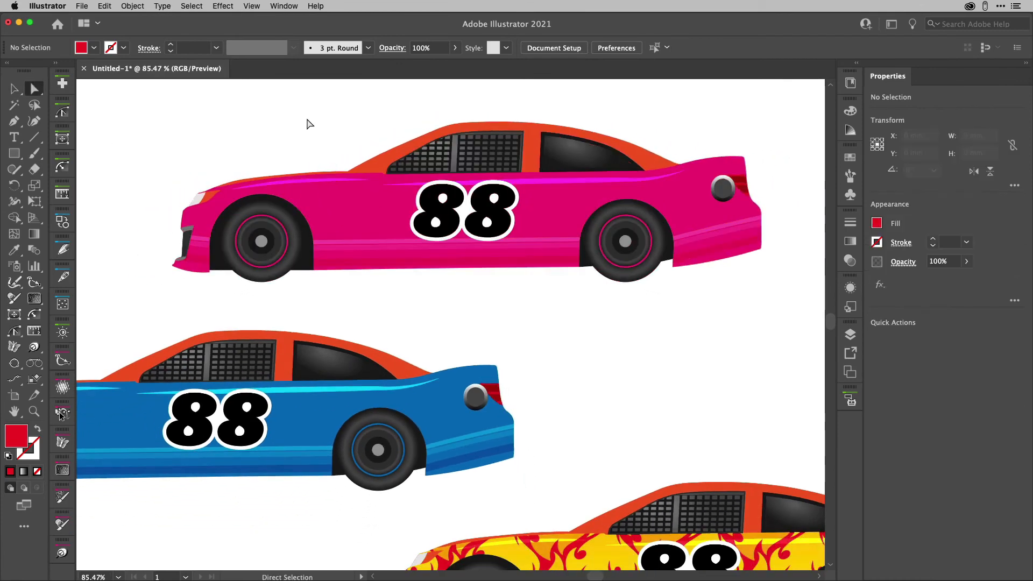
{"action": "left_click", "coordinate": [436, 210]}
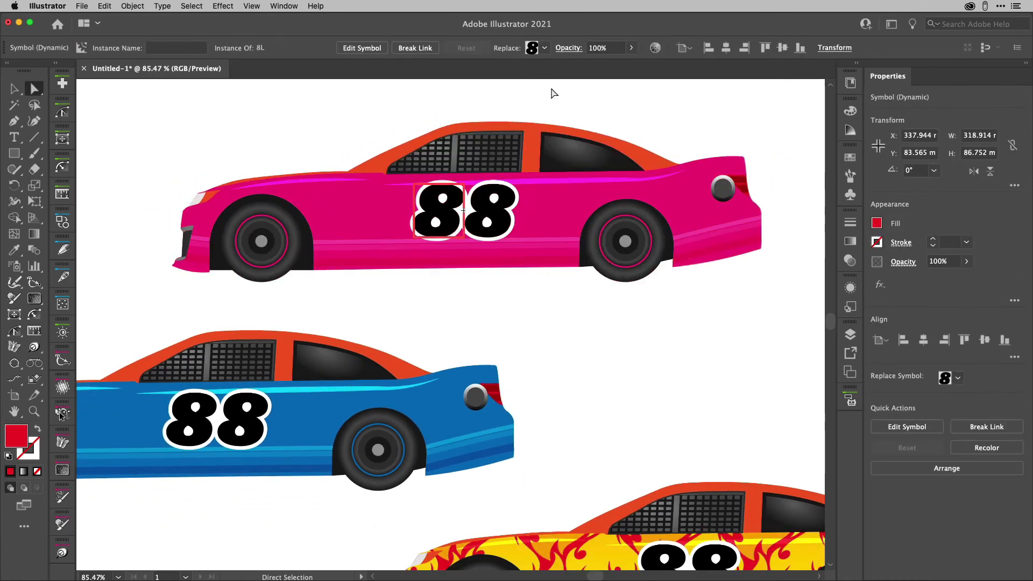
{"action": "left_click", "coordinate": [544, 47]}
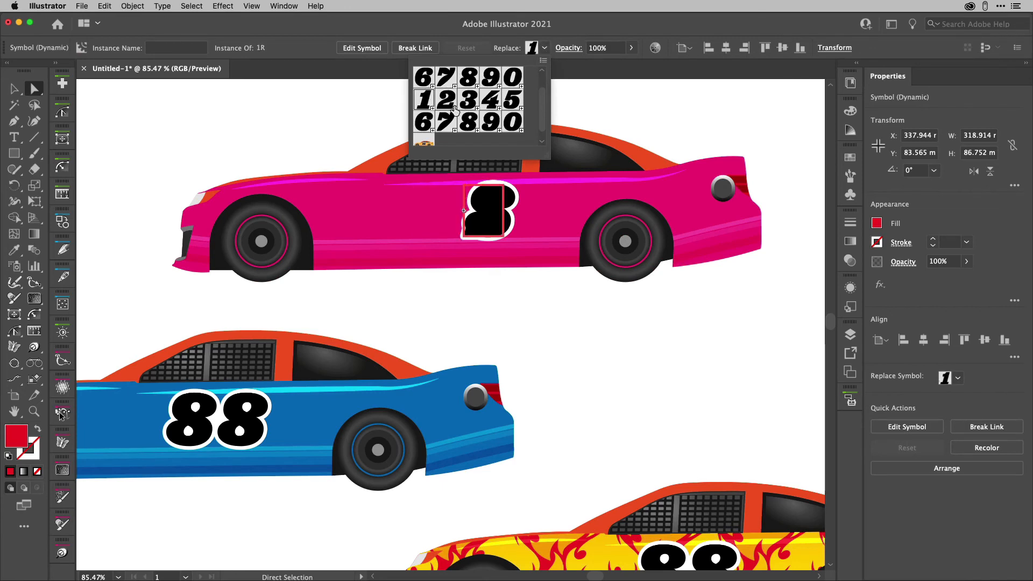
{"action": "left_click", "coordinate": [425, 79]}
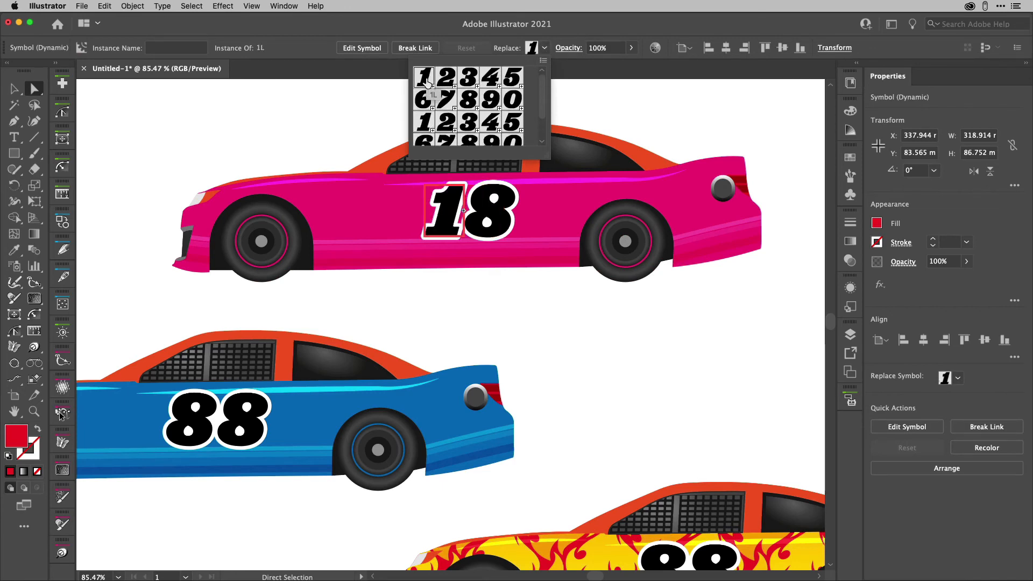
- Replace the pink car's second 8 with the 7 numeral symbol so it reads 17
{"action": "left_click", "coordinate": [507, 102]}
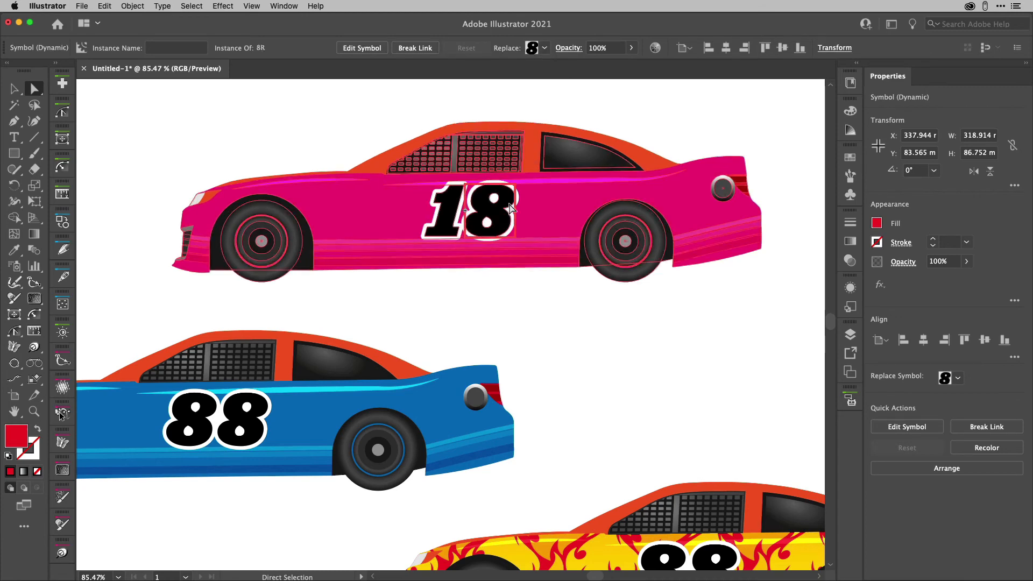
{"action": "left_click", "coordinate": [543, 47]}
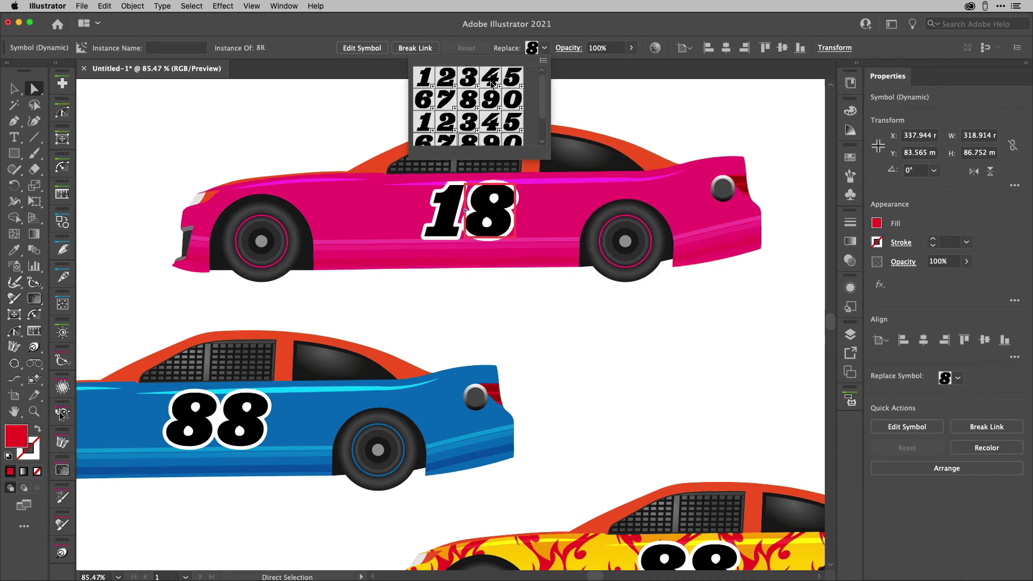
{"action": "left_click", "coordinate": [488, 122]}
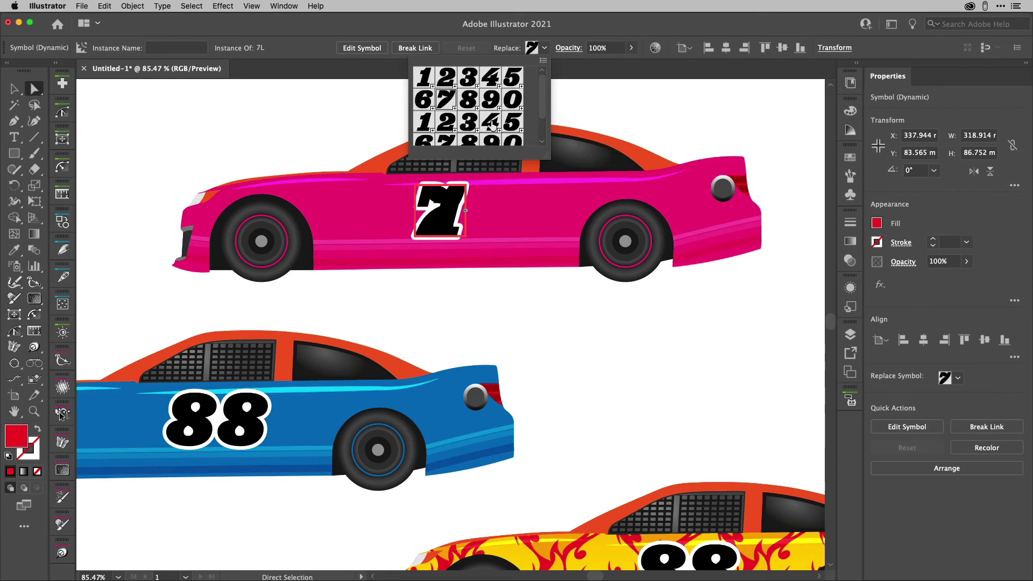
{"action": "mouse_move", "coordinate": [454, 107]}
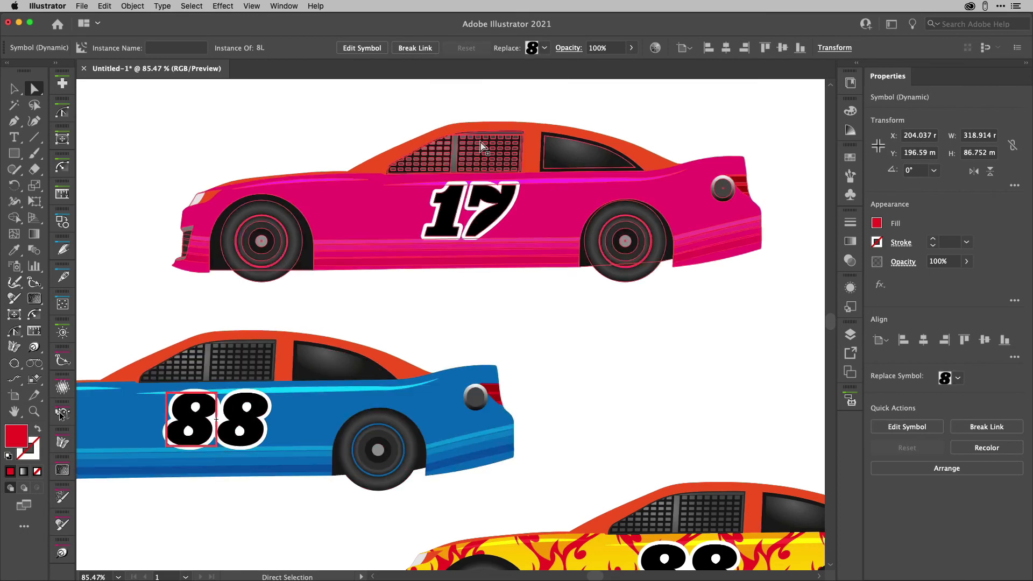
- Replace the blue car's two 8 digits with 2 and 1, then deselect
{"action": "left_click", "coordinate": [544, 47]}
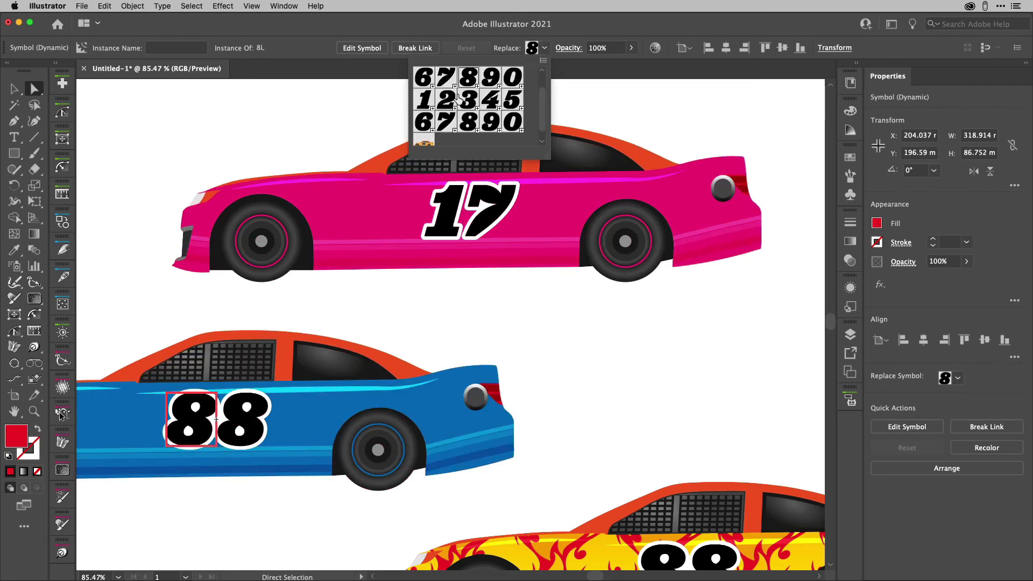
{"action": "left_click", "coordinate": [465, 101]}
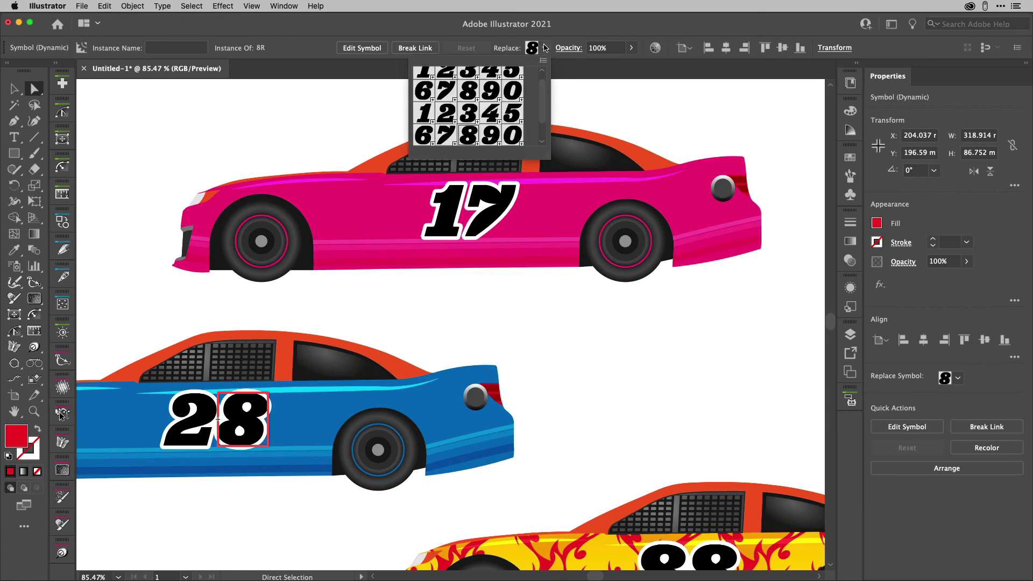
{"action": "left_click", "coordinate": [444, 110]}
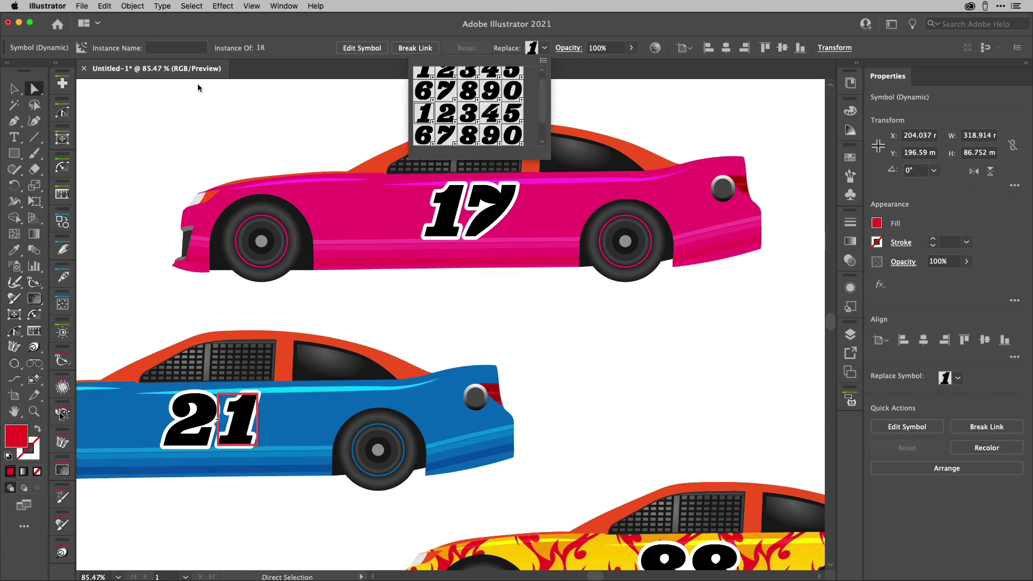
{"action": "left_click", "coordinate": [178, 109]}
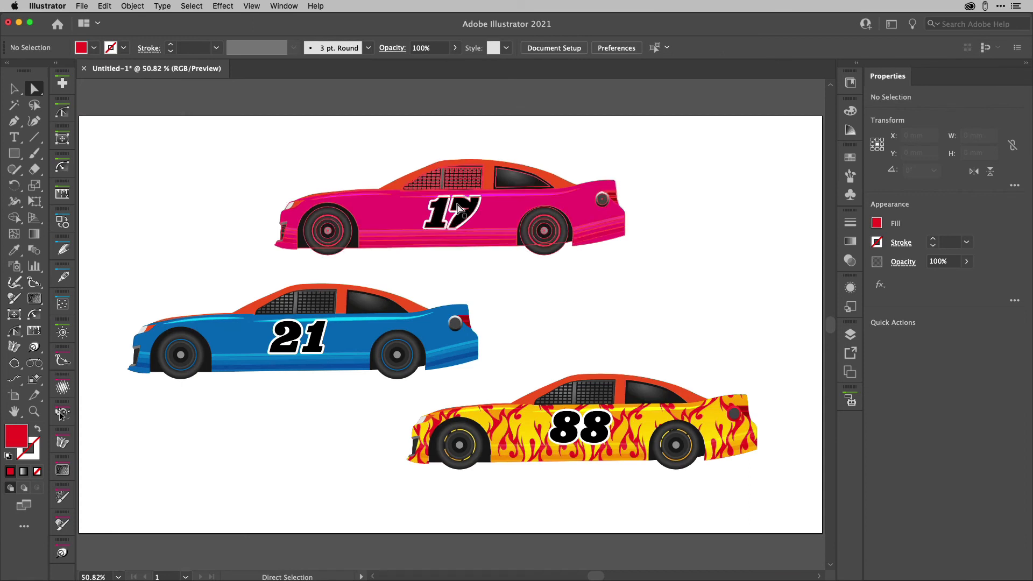
{"action": "left_click", "coordinate": [297, 336]}
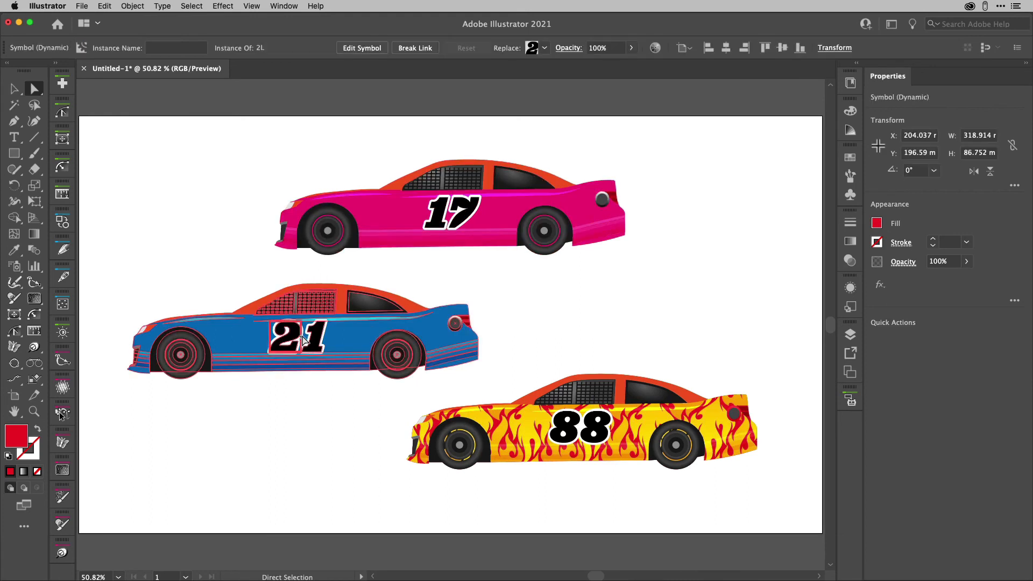
{"action": "left_click", "coordinate": [304, 478]}
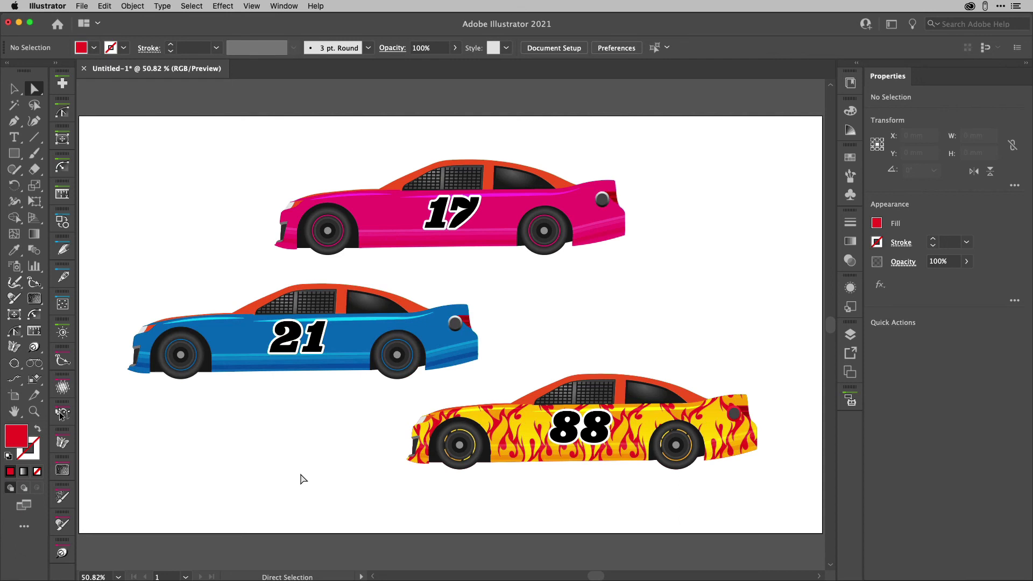
{"action": "mouse_move", "coordinate": [738, 279]}
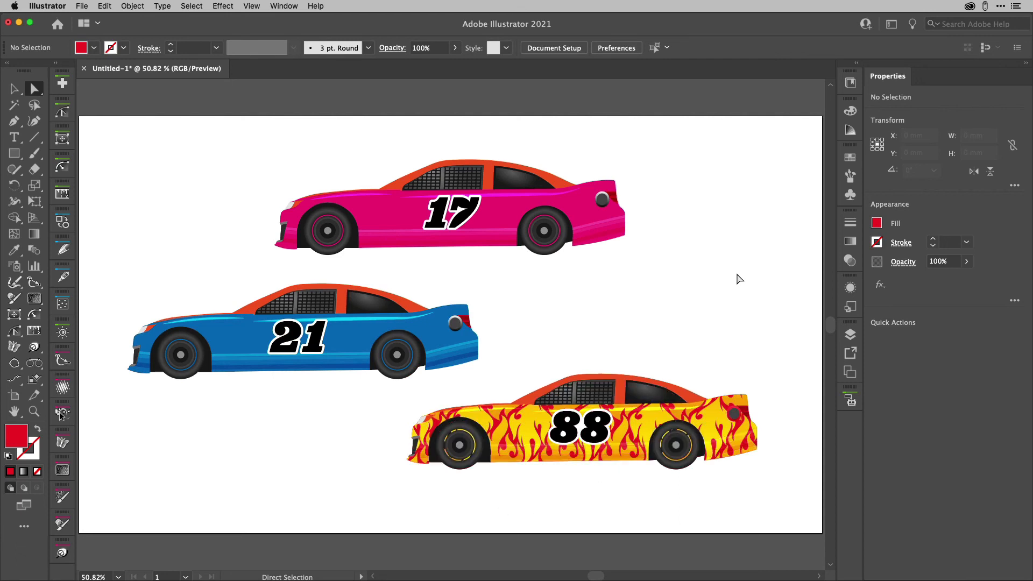
{"action": "mouse_move", "coordinate": [744, 254]}
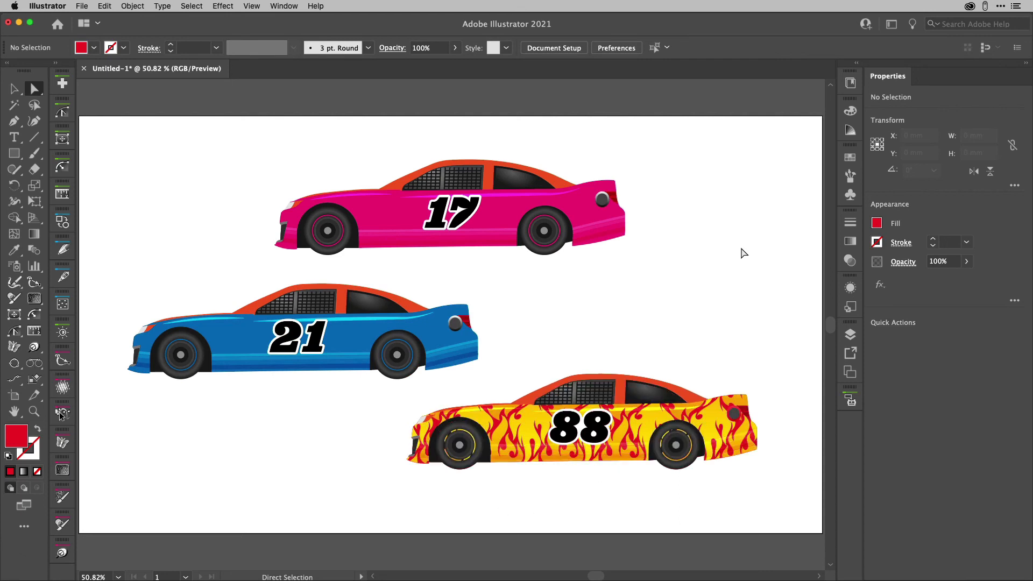